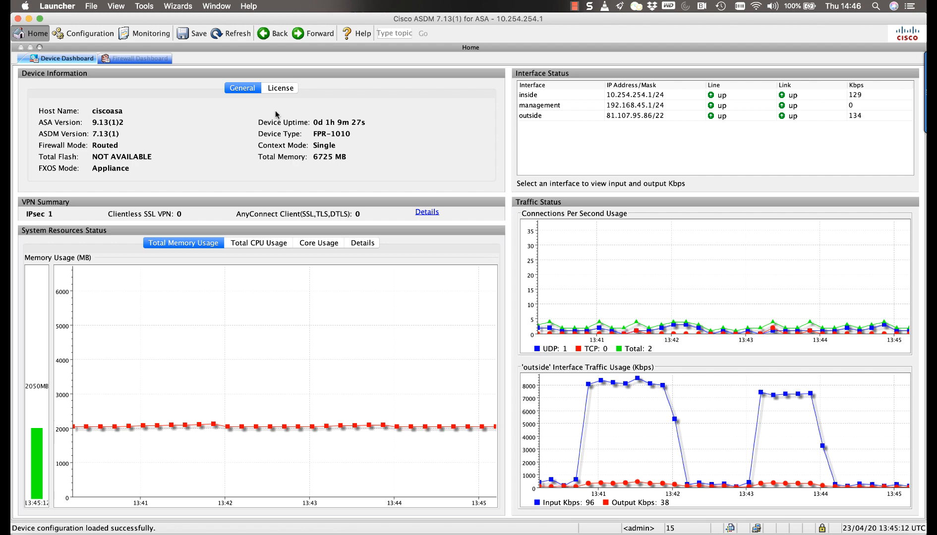
mouse_move(304, 143)
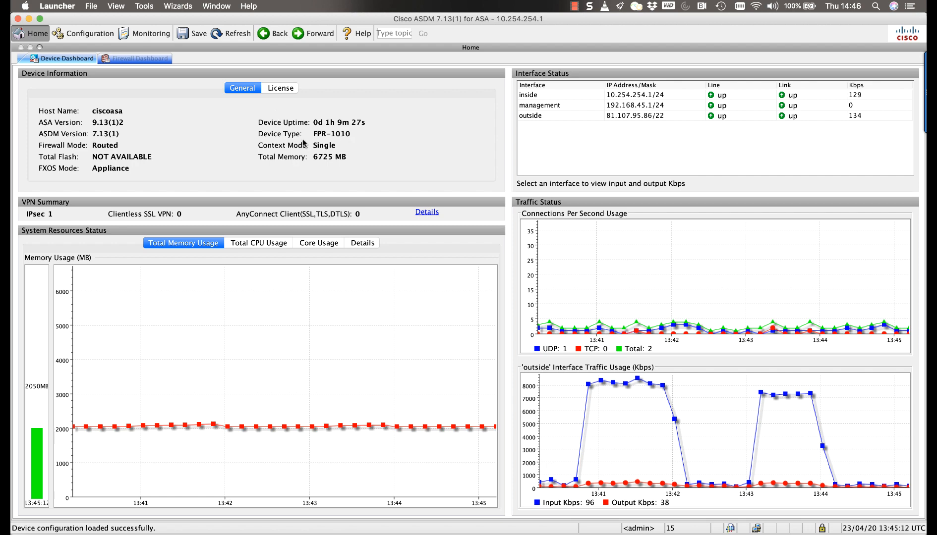
Show the ASDM Tools menu with File Management among its options.
left_click(143, 6)
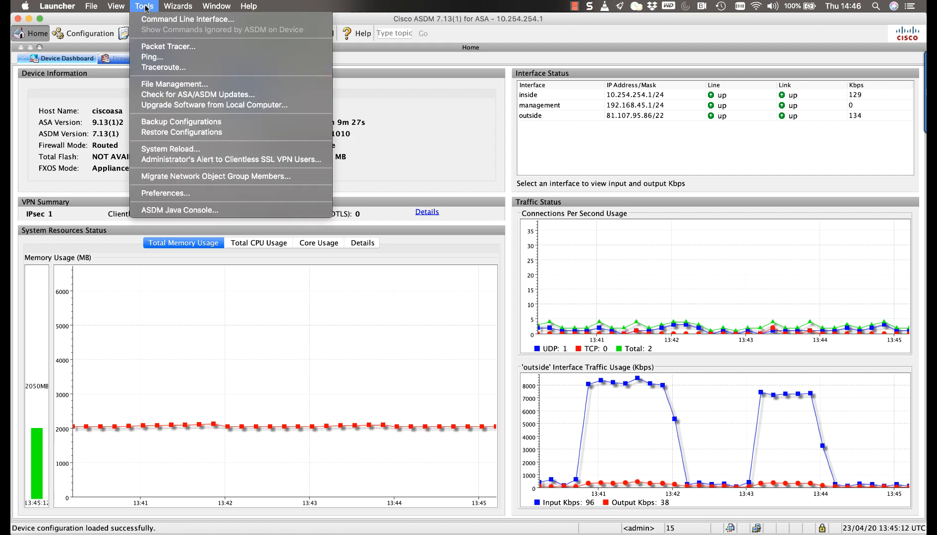
mouse_move(174, 84)
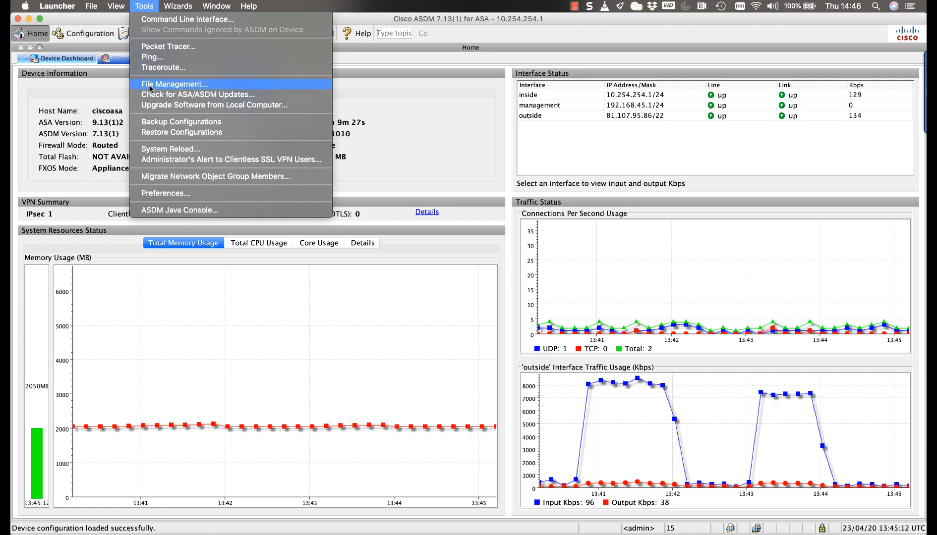
Open File Management on the ASA's disk0 flash, listing its folders and the macOS AnyConnect package.
left_click(174, 84)
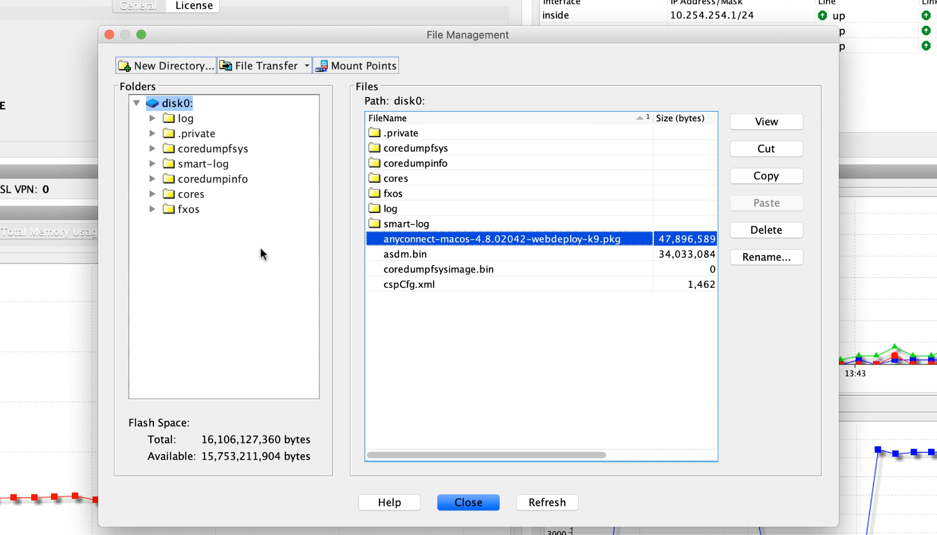
In the local-to-flash transfer, browse to Latest 4.8.02042 and select anyconnect-win-4.8.02042-webdeploy-k9.pkg.
left_click(261, 65)
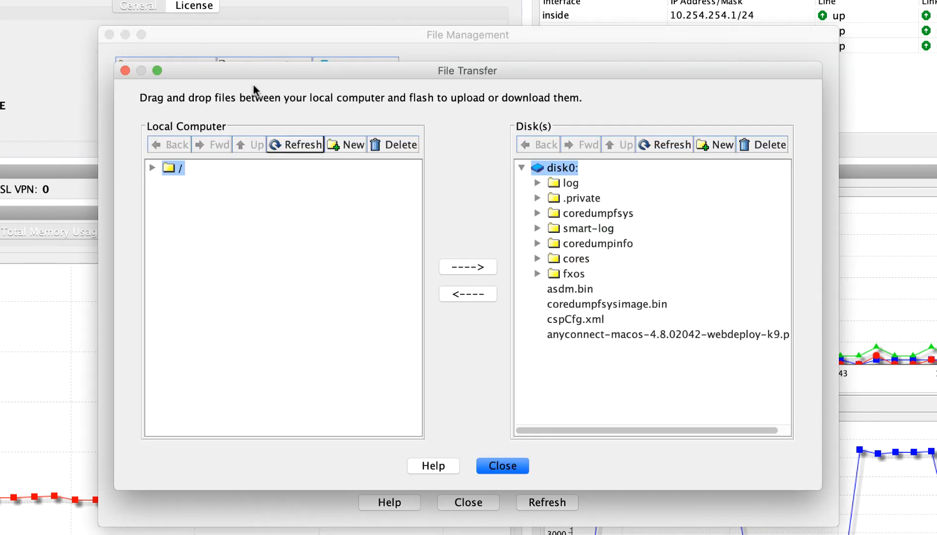
left_click(153, 168)
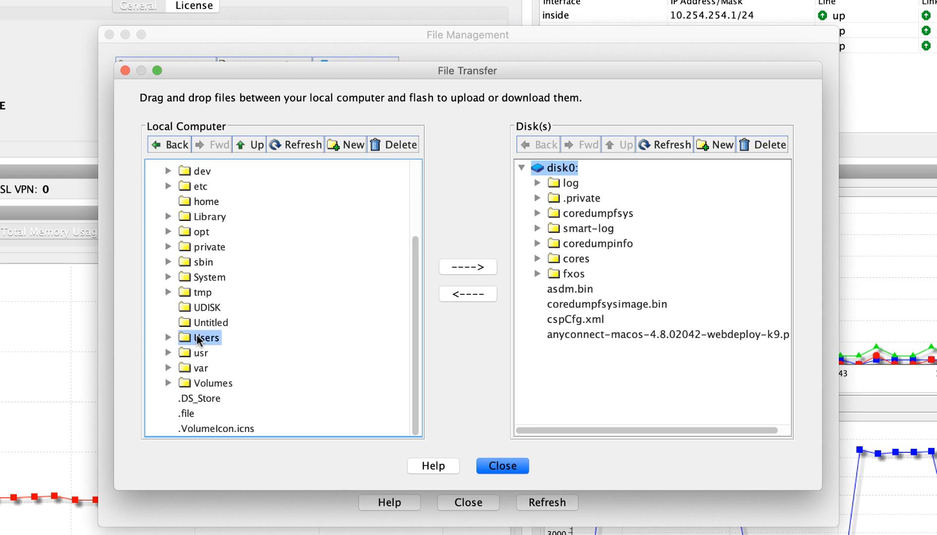
left_click(169, 338)
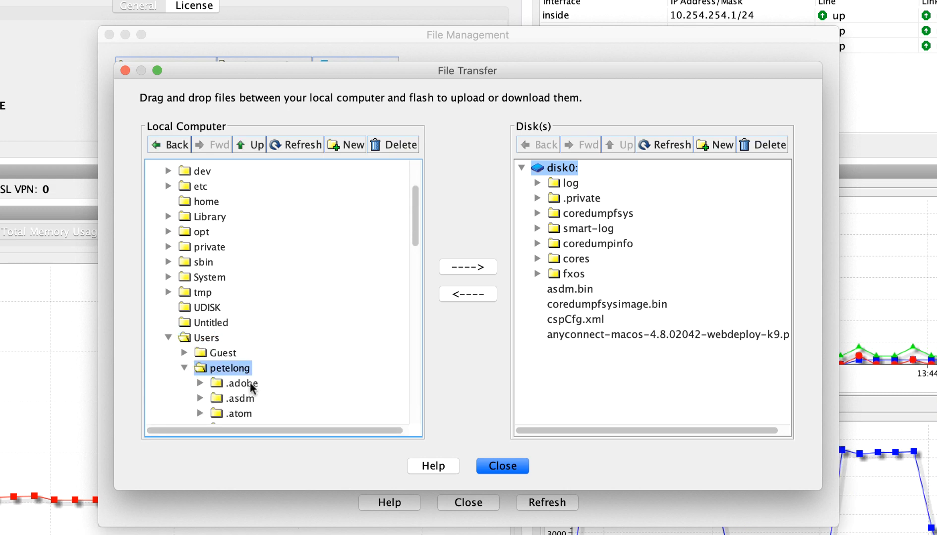
scroll("down", 3)
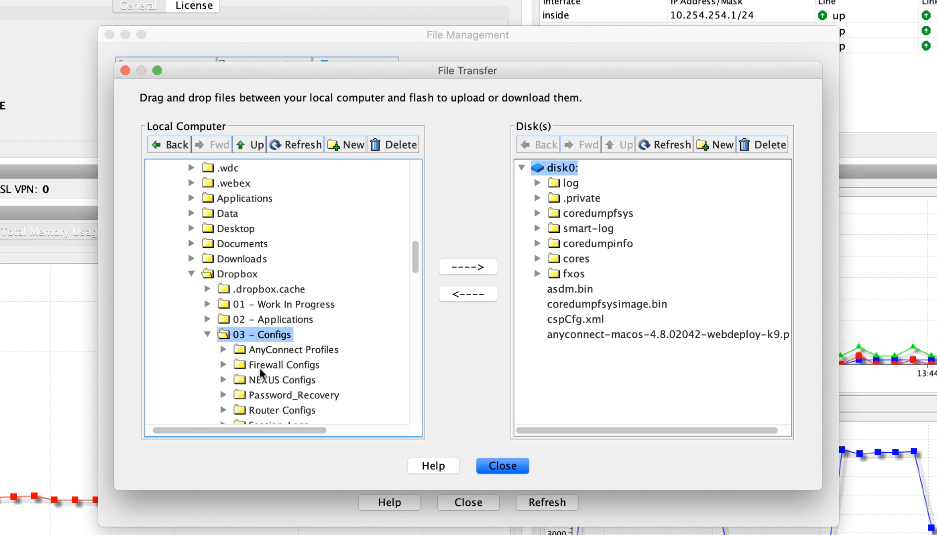
scroll("down", 3)
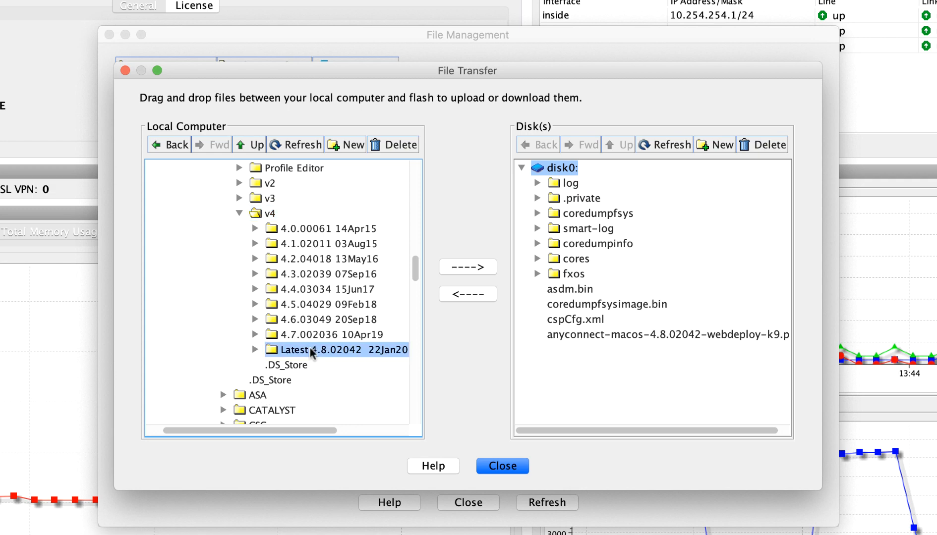
left_click(253, 349)
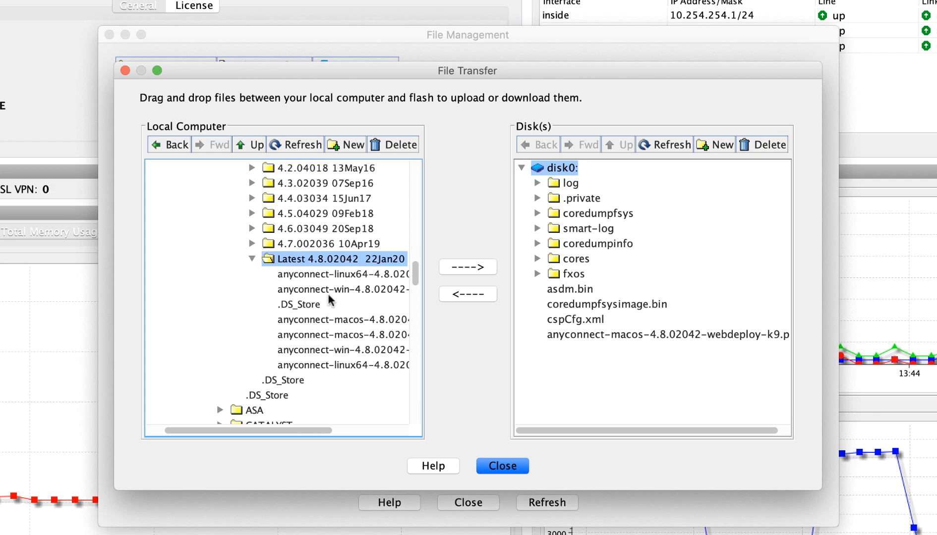
mouse_move(275, 435)
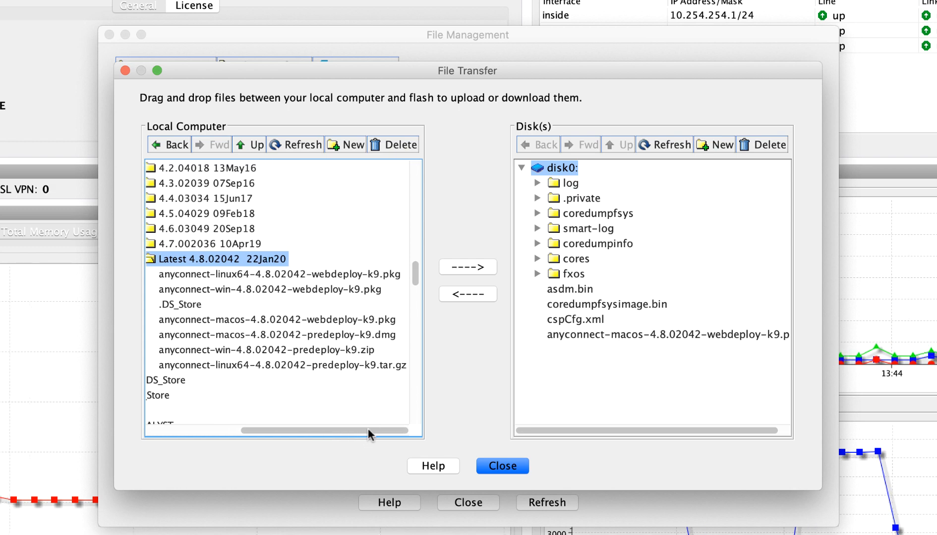
left_click(270, 289)
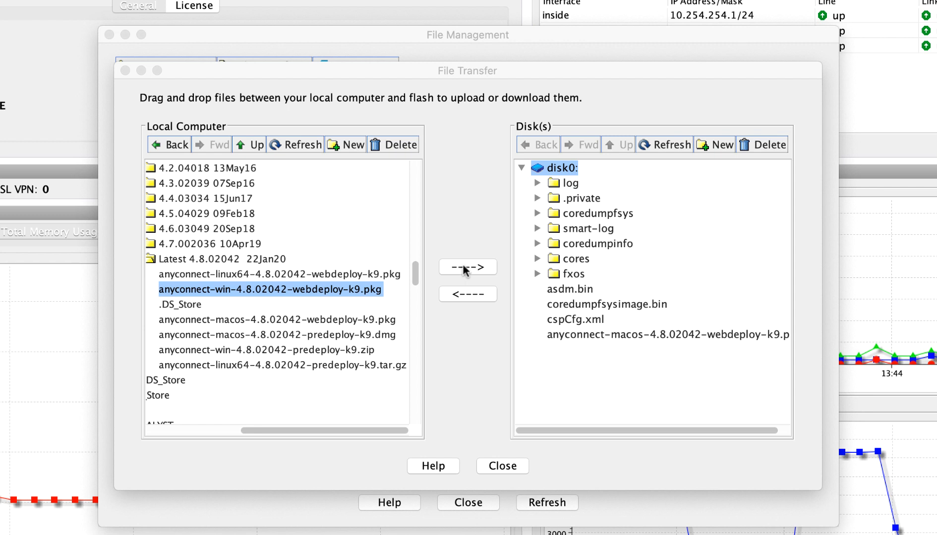
Upload the Windows webdeploy package to disk0 and close the transfer and file management windows.
left_click(468, 267)
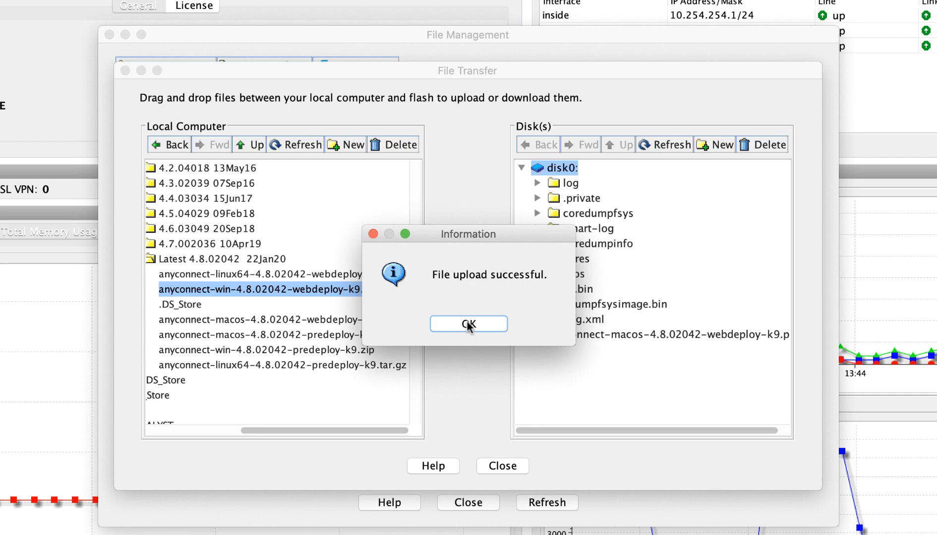
left_click(469, 323)
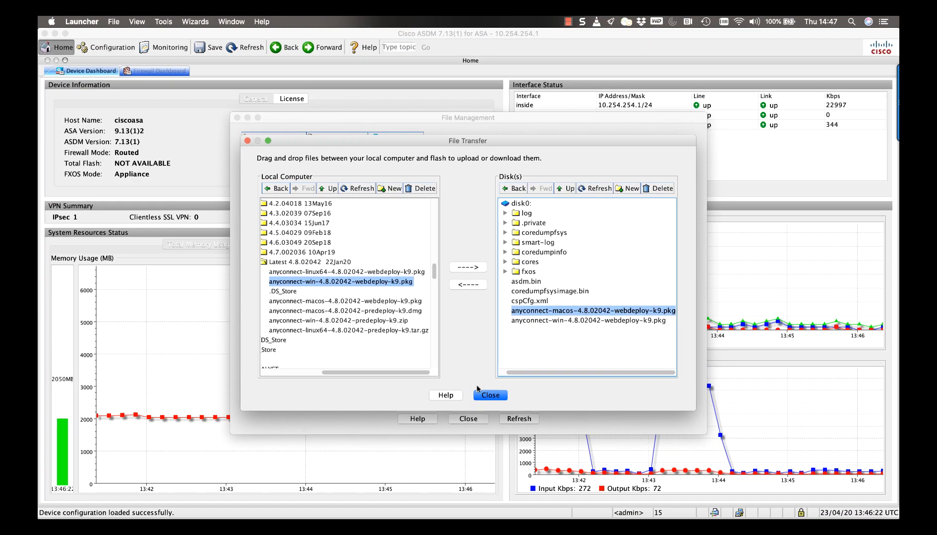
left_click(489, 395)
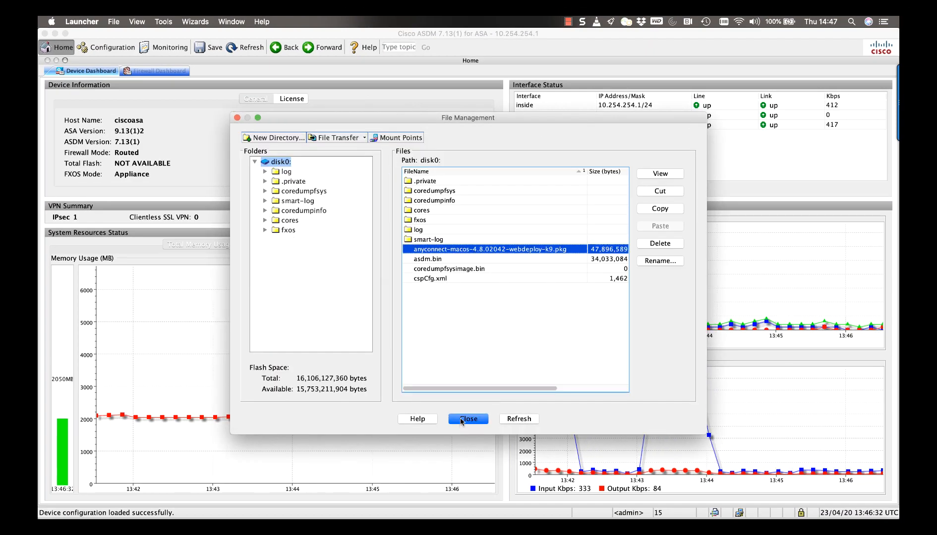
left_click(467, 419)
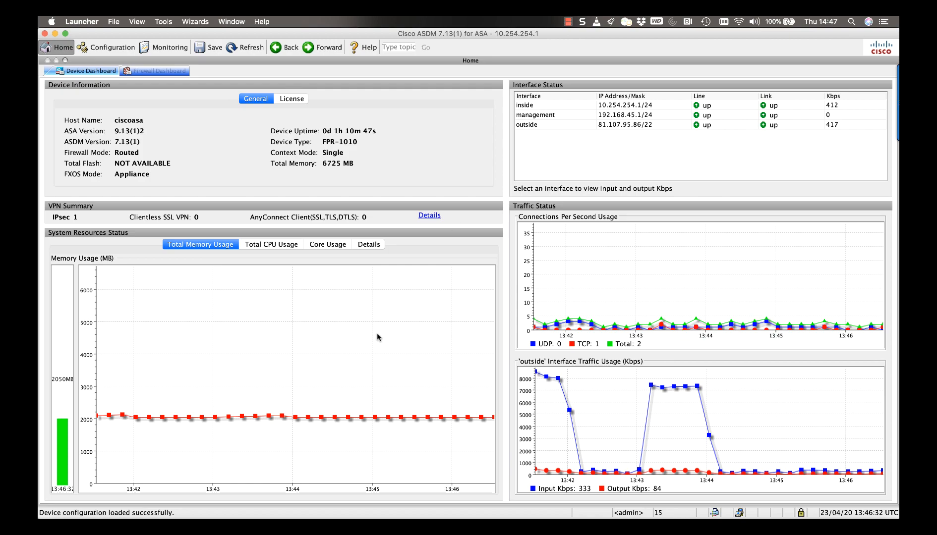
Launch the AnyConnect VPN Connection Setup Wizard from Wizards > VPN Wizards.
left_click(194, 21)
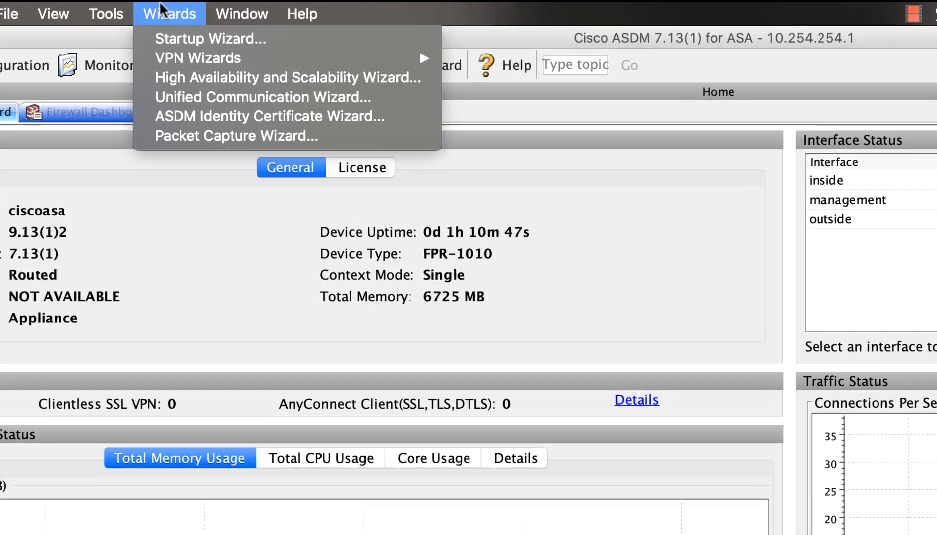
mouse_move(198, 58)
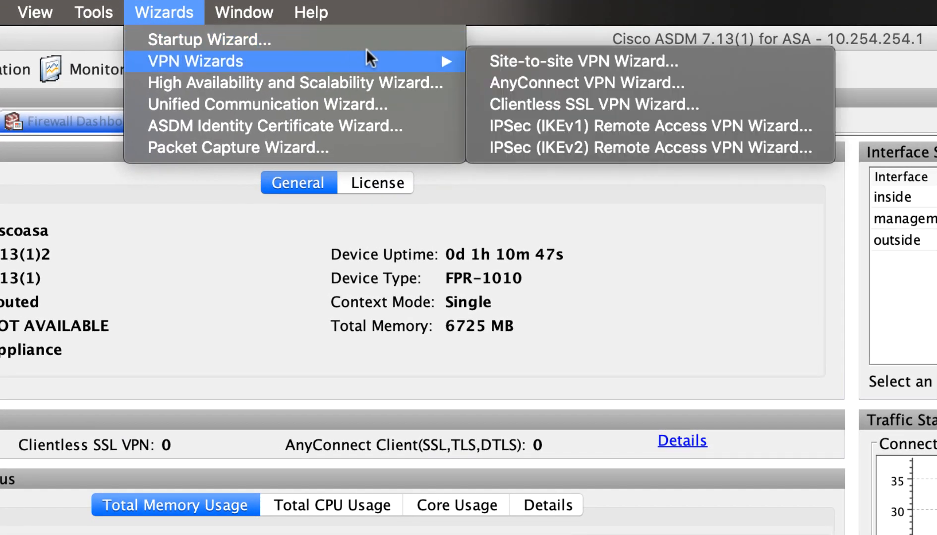
mouse_move(584, 83)
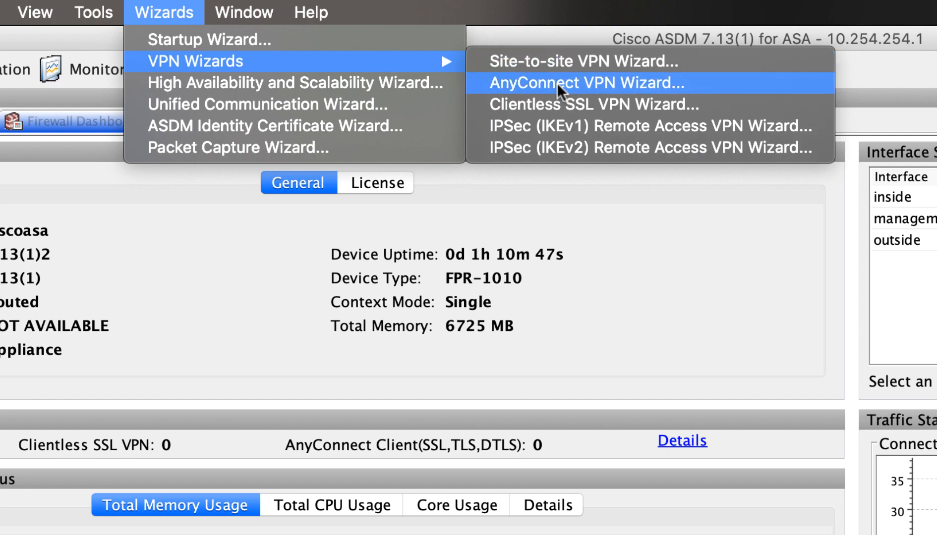
left_click(582, 84)
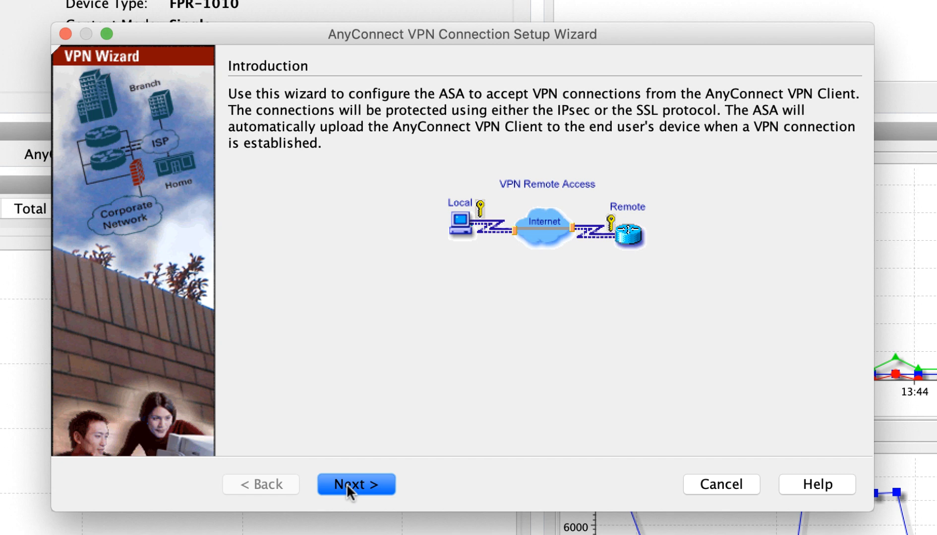
Name the connection profile PF-ANYCONNECT, keeping outside as the VPN access interface.
left_click(355, 484)
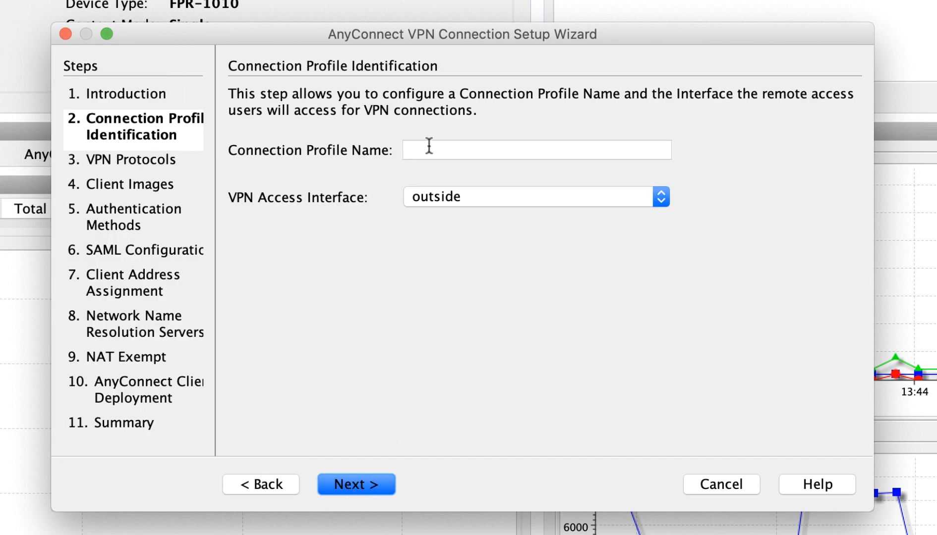
left_click(535, 151)
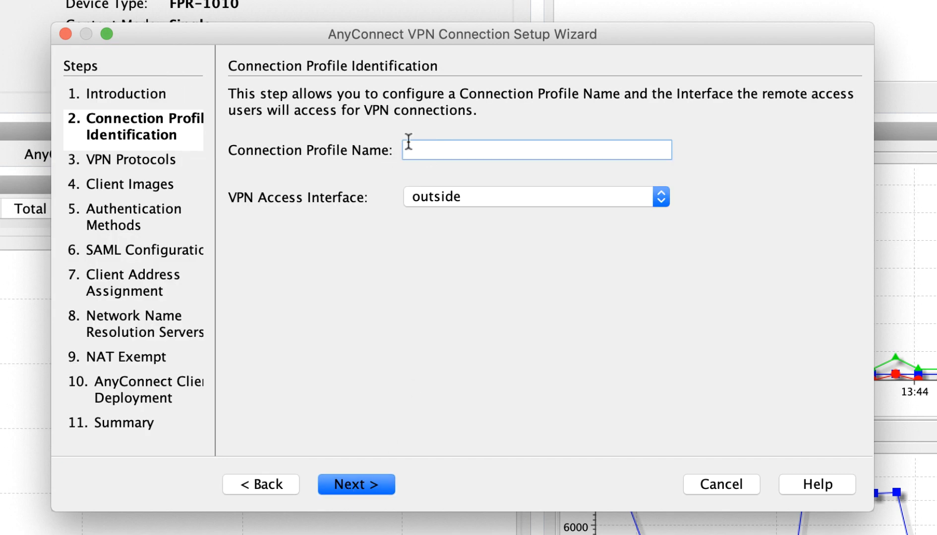
type("PF-")
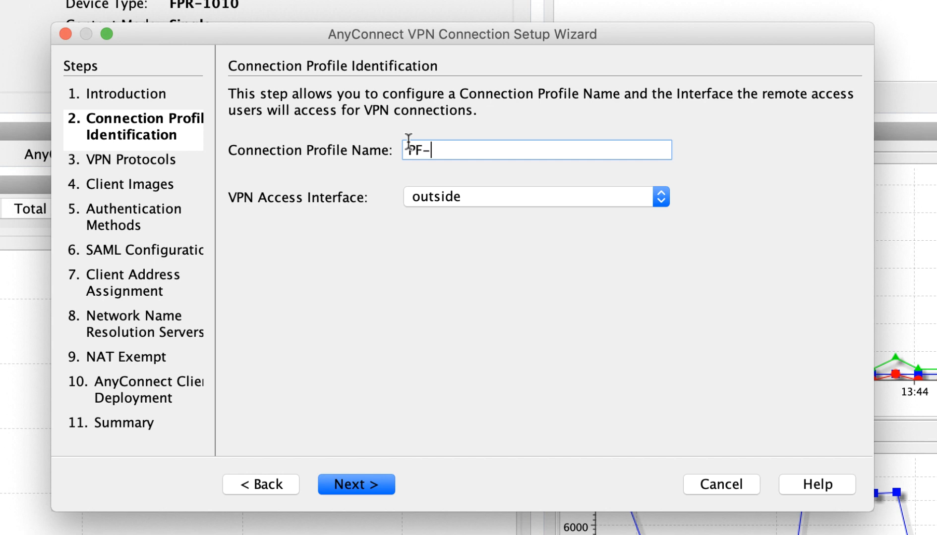
type("ANYCONNE")
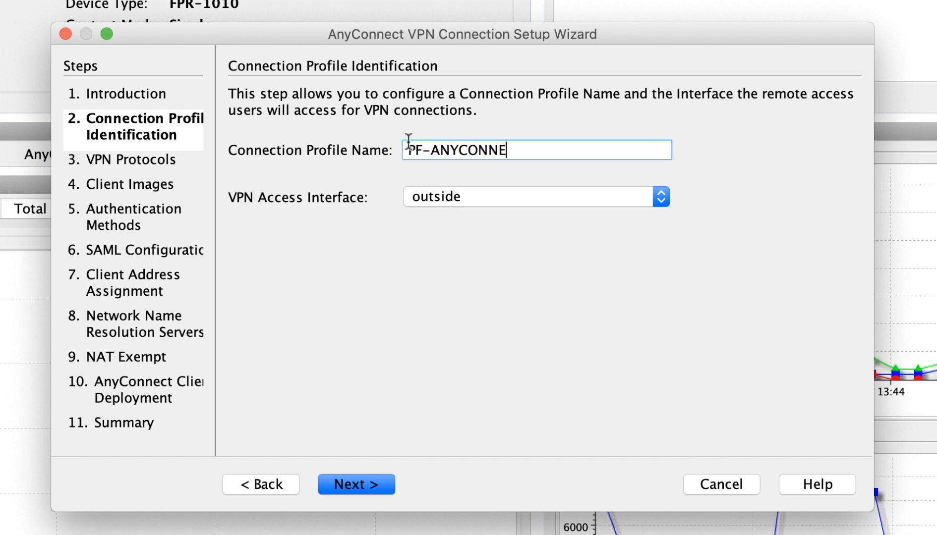
type("CT")
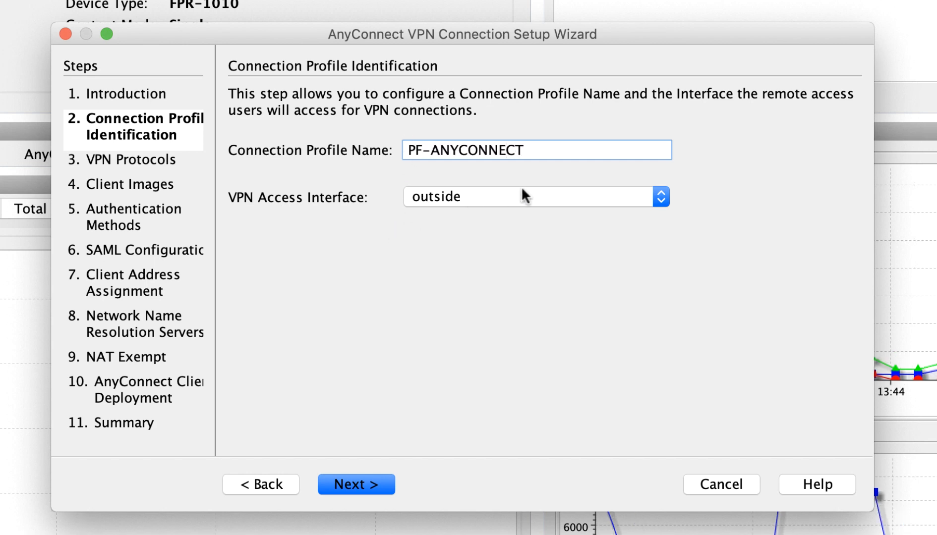
Allow SSL only by unchecking IPsec, then continue to Client Images.
left_click(356, 484)
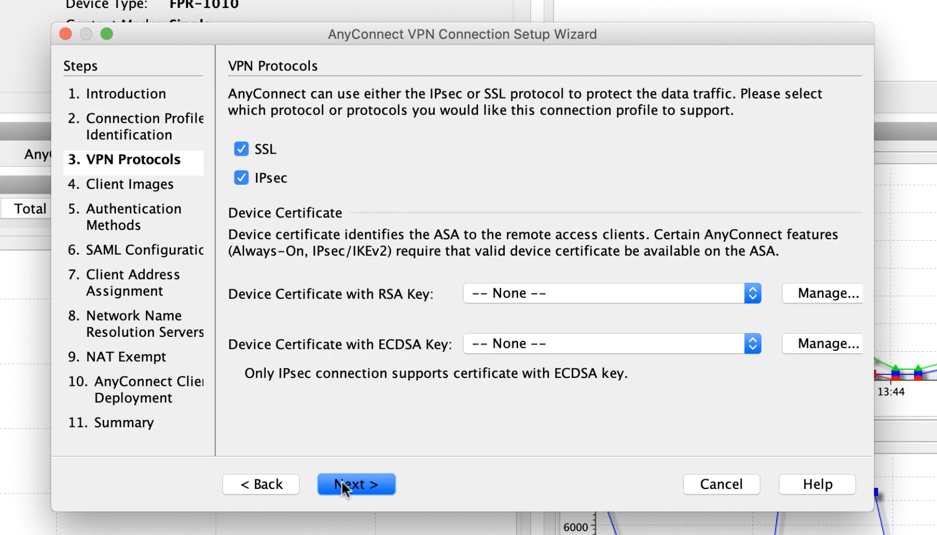
mouse_move(250, 174)
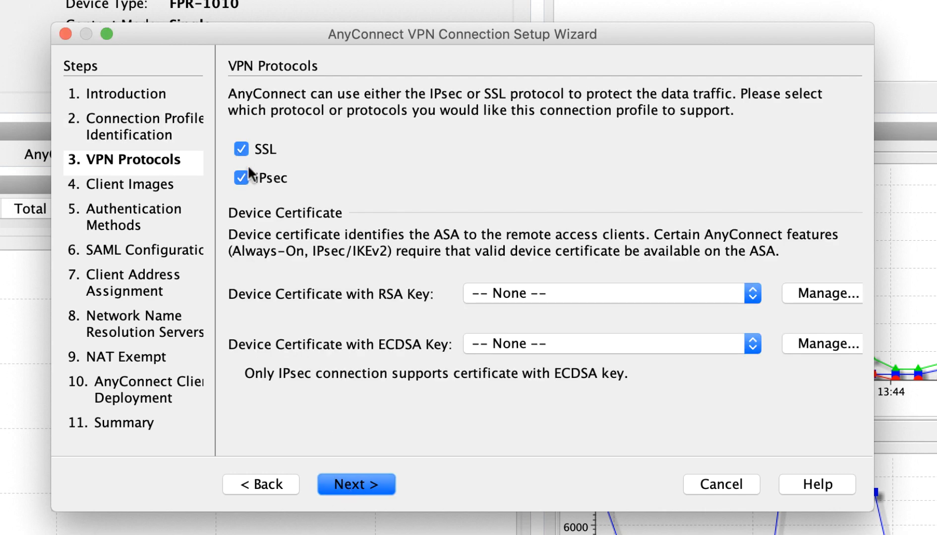
left_click(241, 178)
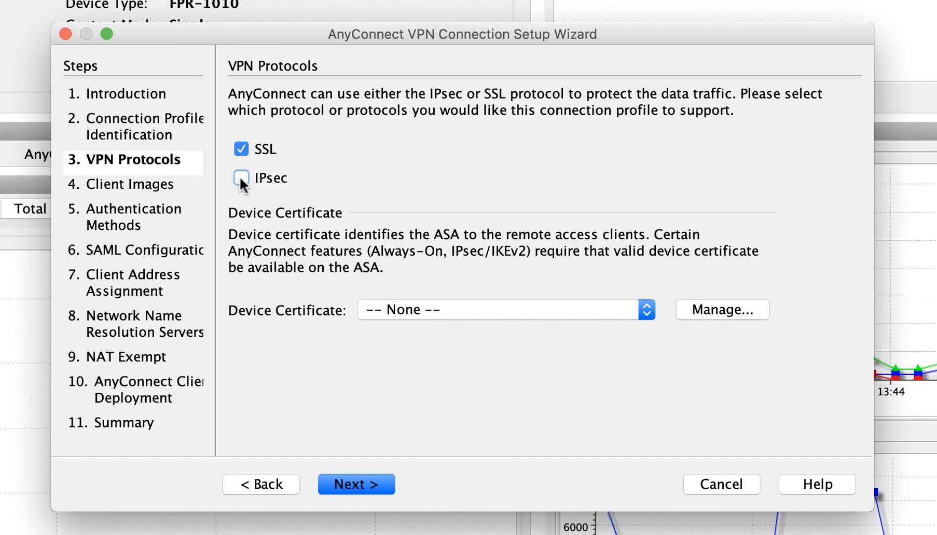
mouse_move(511, 329)
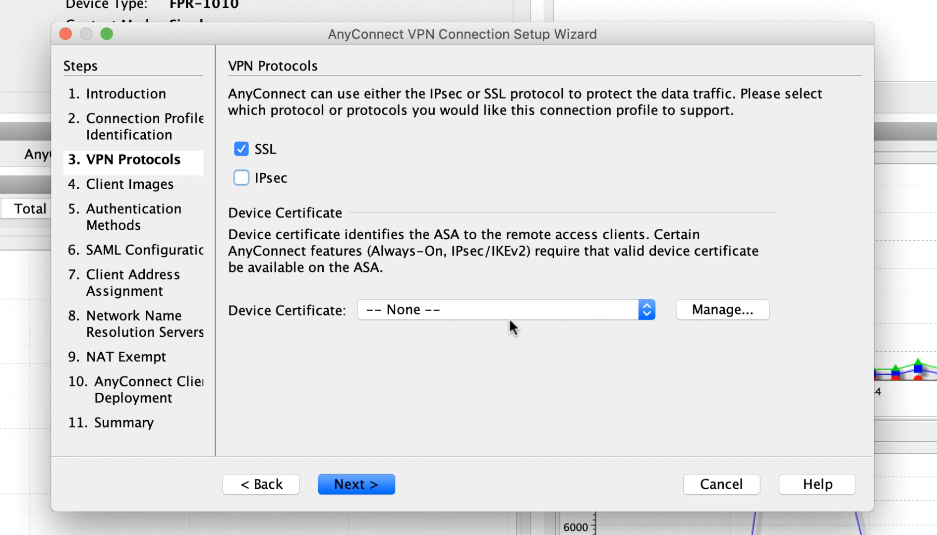
mouse_move(525, 257)
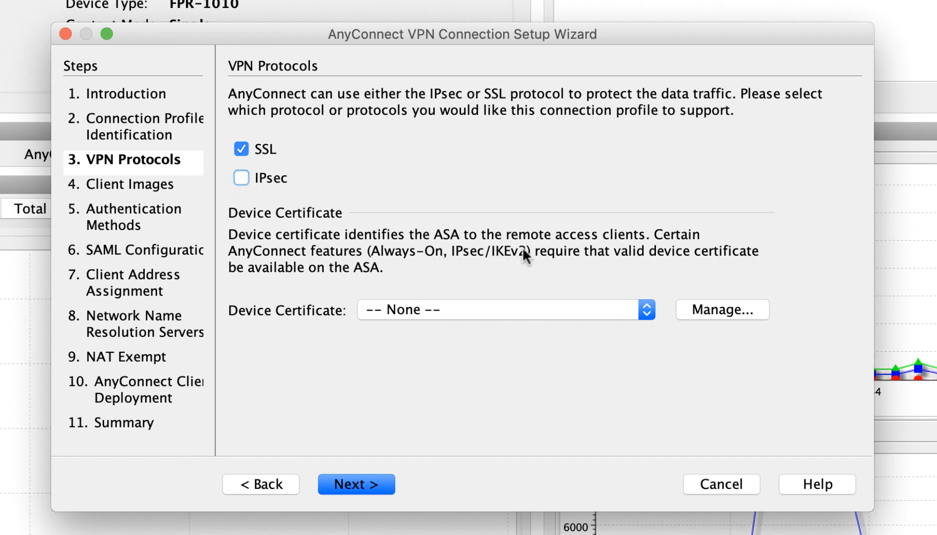
mouse_move(446, 320)
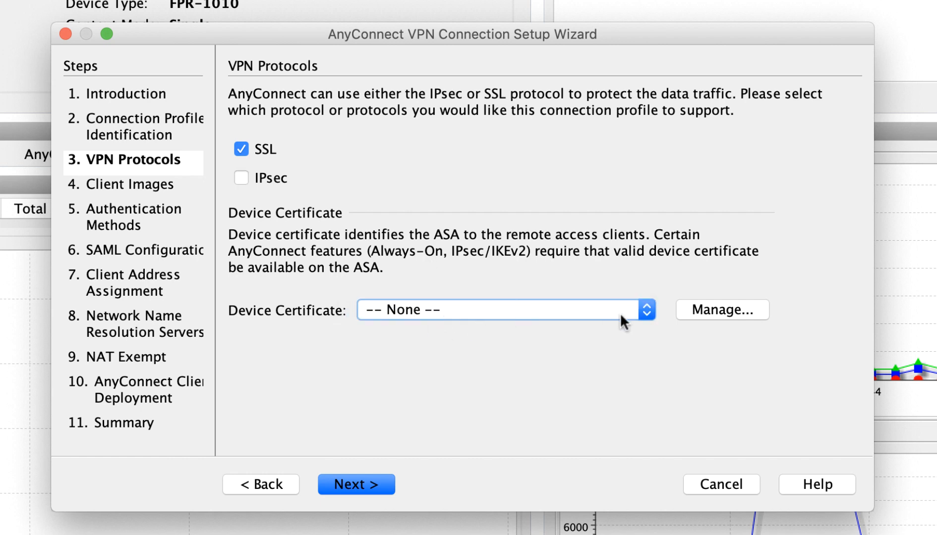
left_click(355, 484)
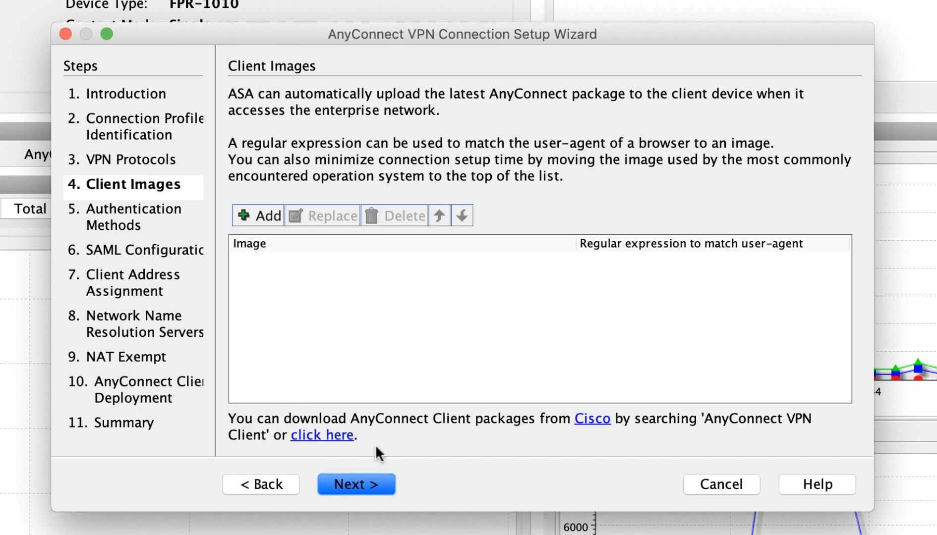
Add the Windows and macOS AnyConnect 4.8.02042 webdeploy packages from flash as client images.
left_click(257, 215)
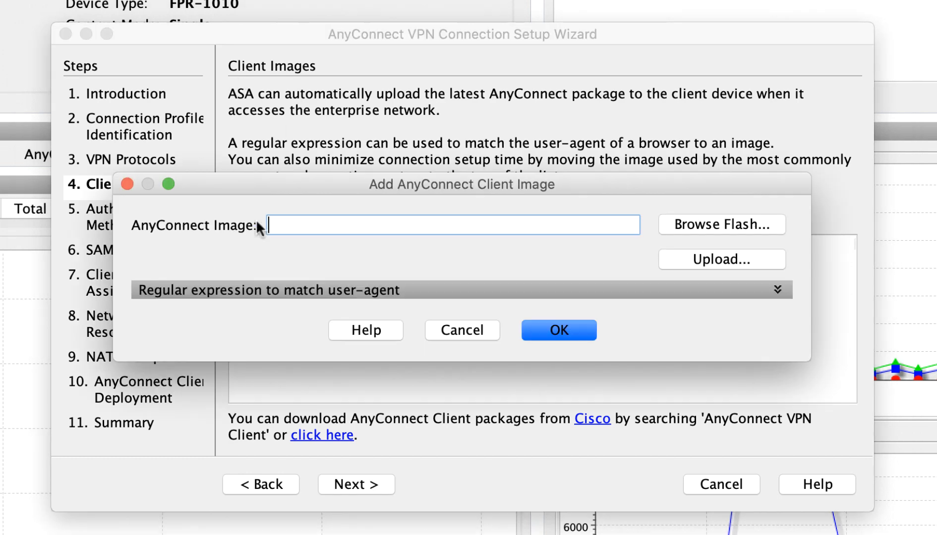
left_click(721, 224)
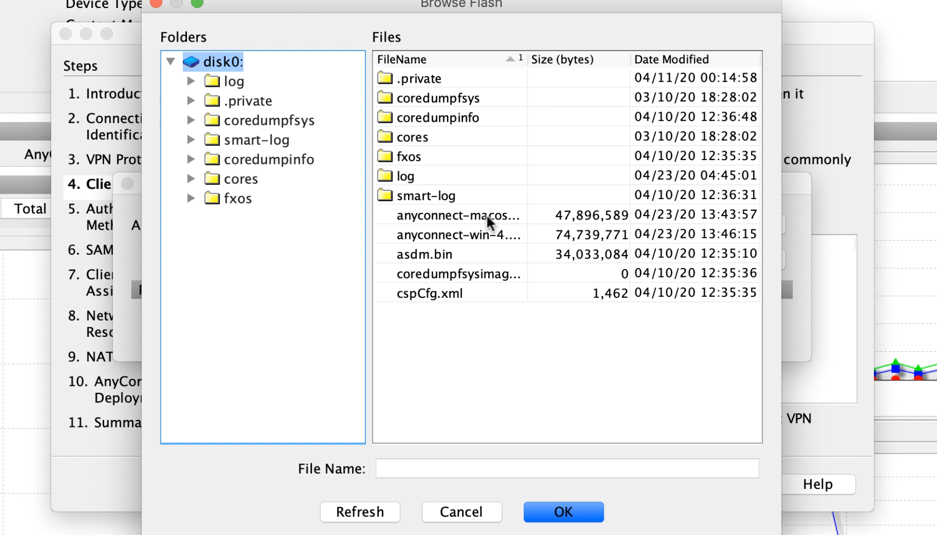
left_click(457, 234)
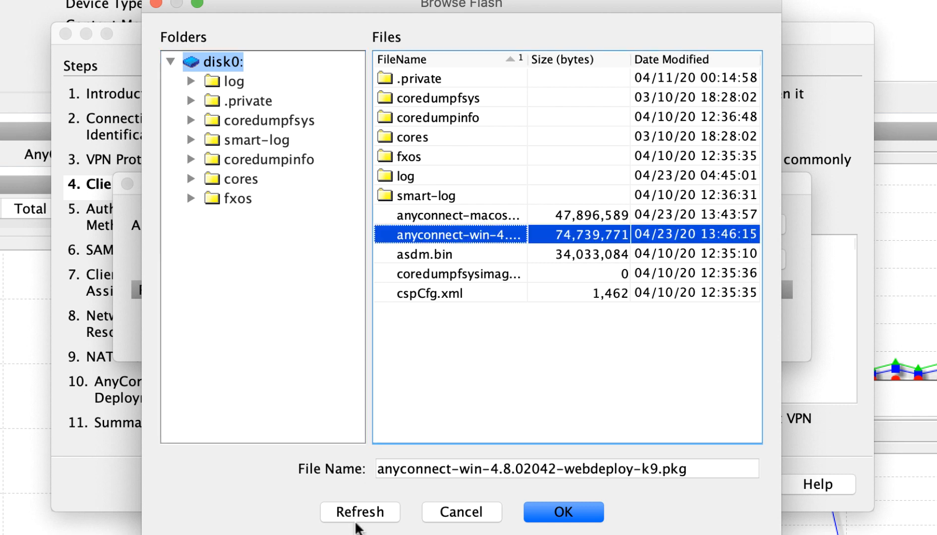
left_click(562, 512)
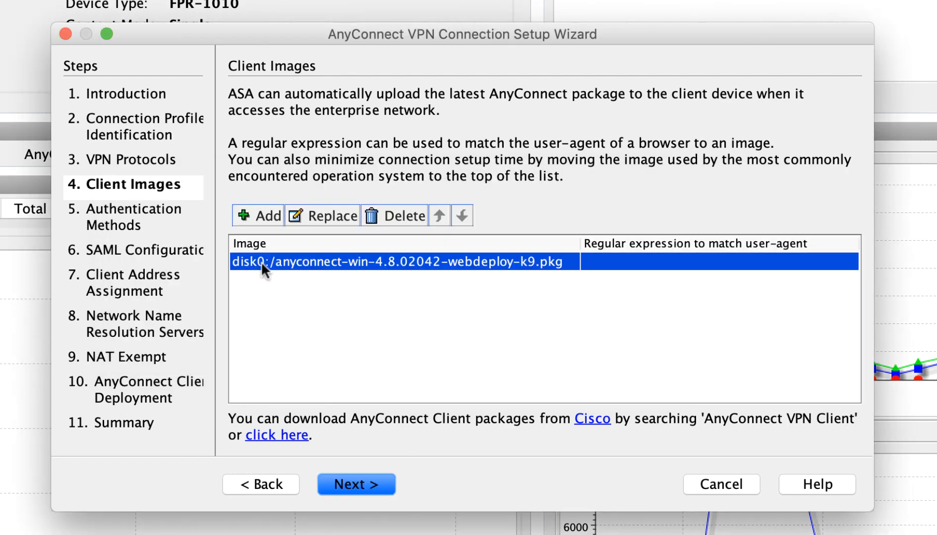
left_click(258, 216)
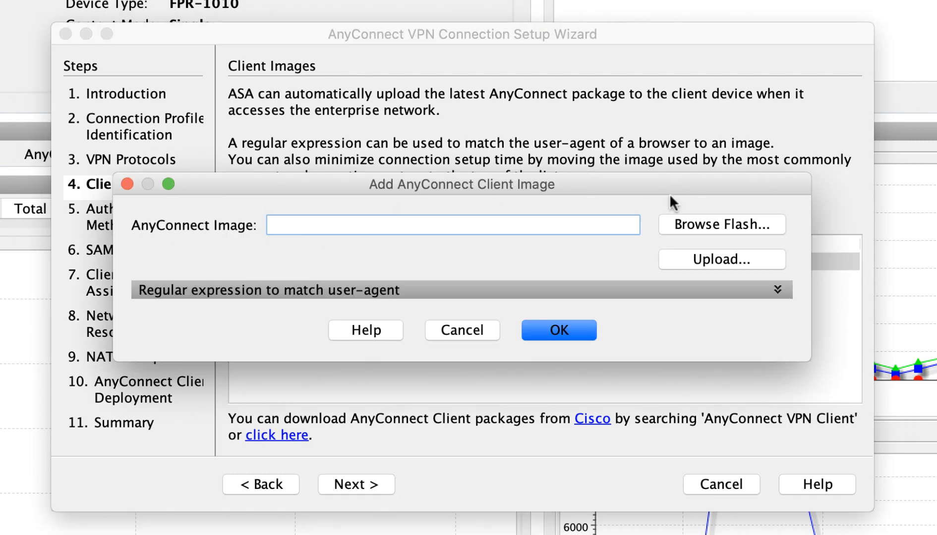
left_click(721, 224)
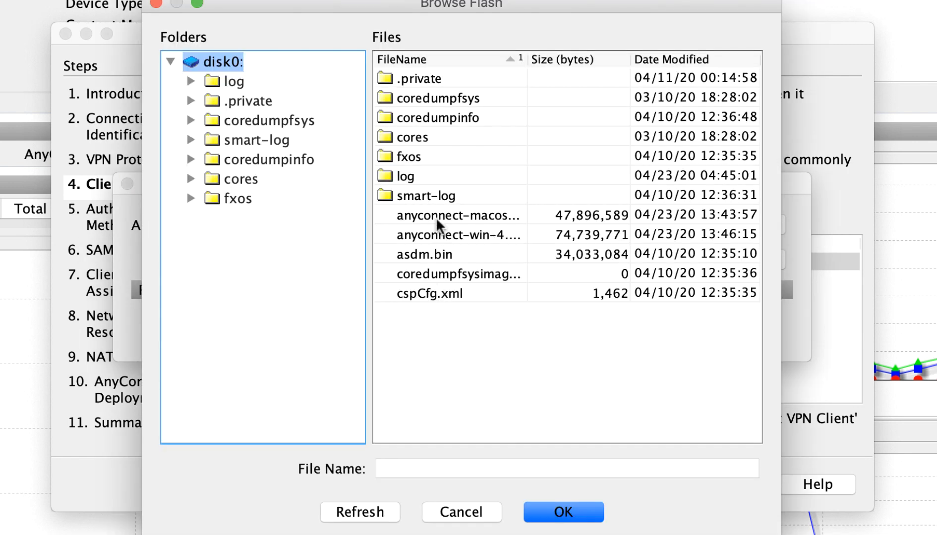
left_click(562, 512)
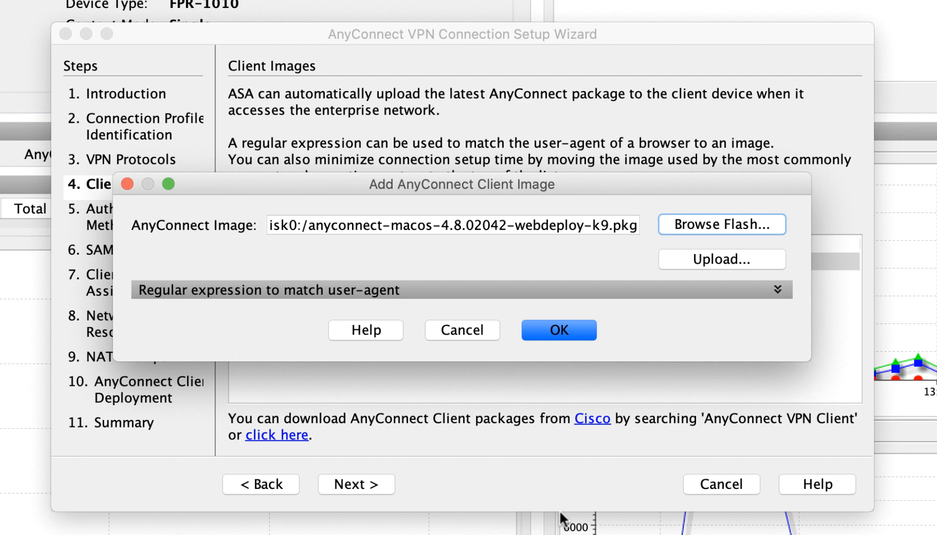
left_click(721, 224)
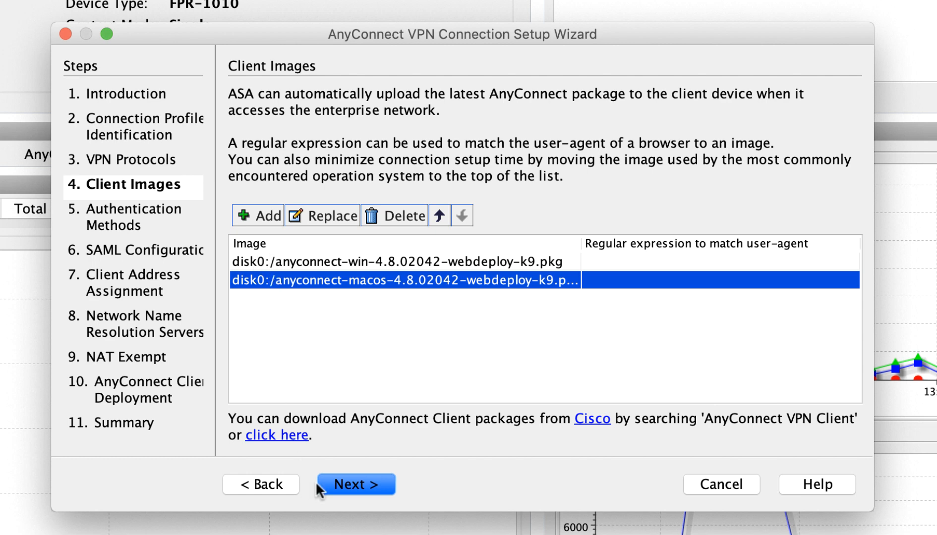
left_click(355, 484)
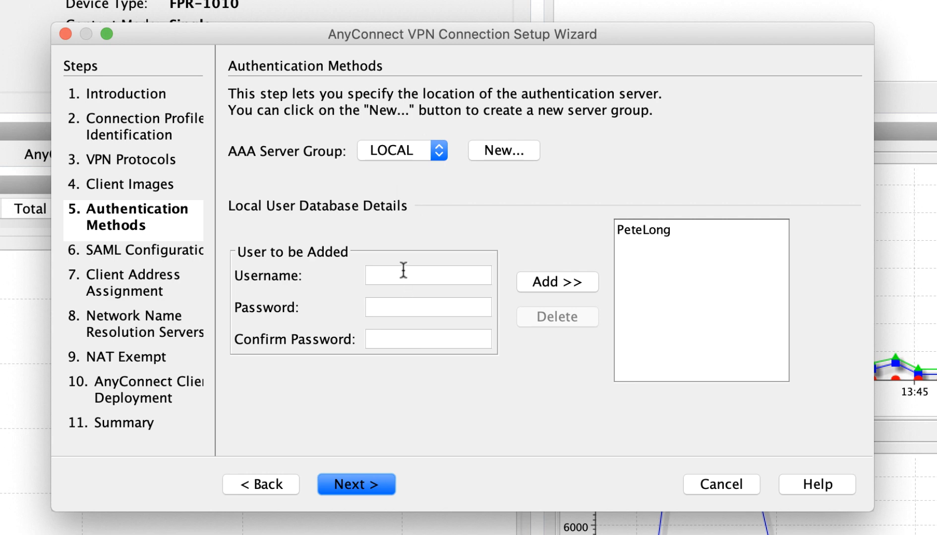
Add local user test to the LOCAL database and continue past SAML to Client Address Assignment.
type("test")
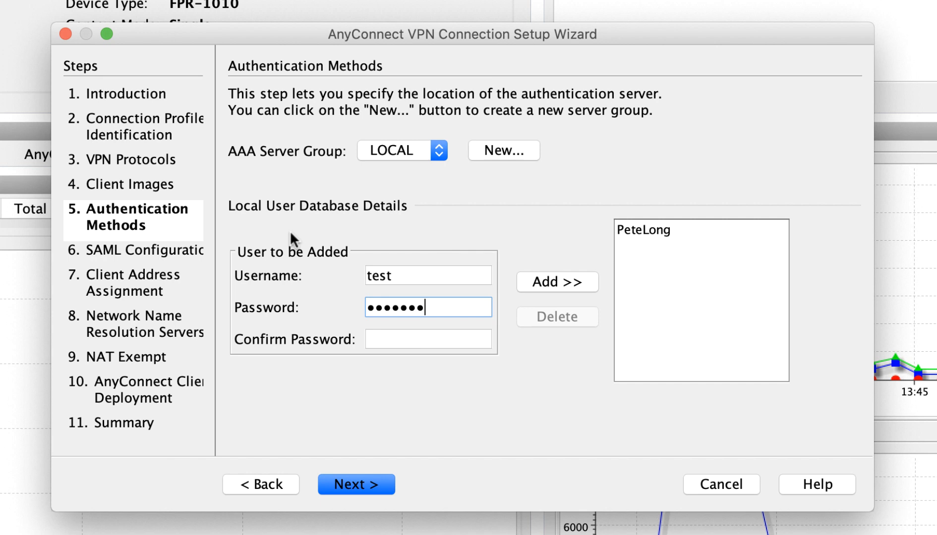
left_click(401, 151)
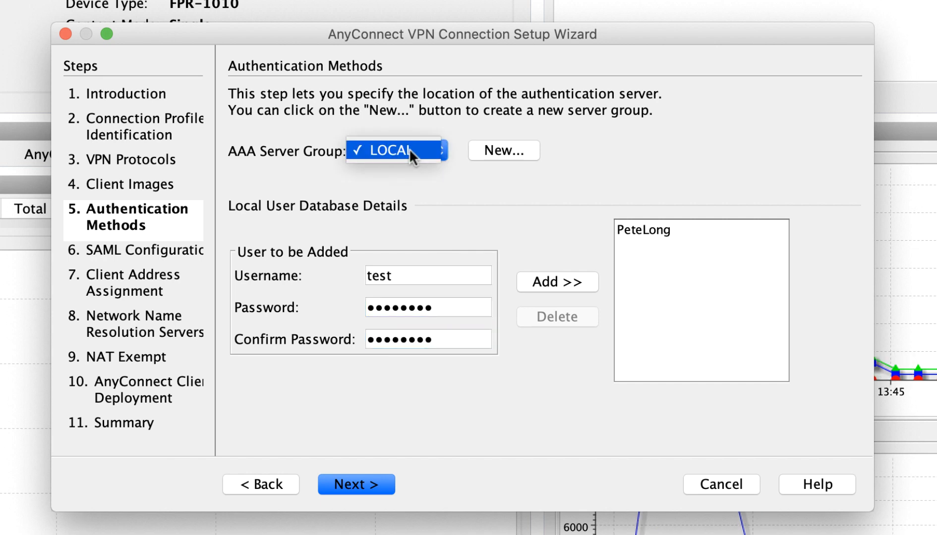
left_click(391, 150)
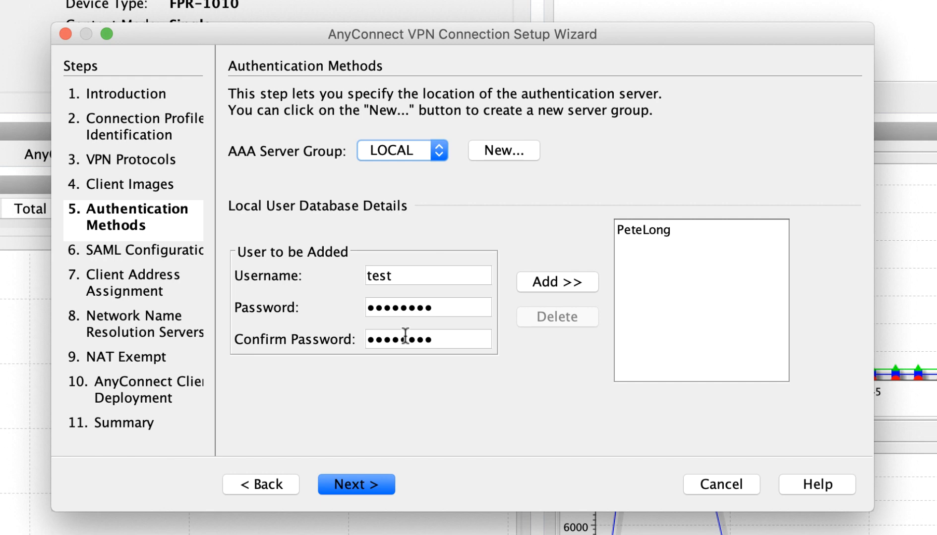
mouse_move(536, 287)
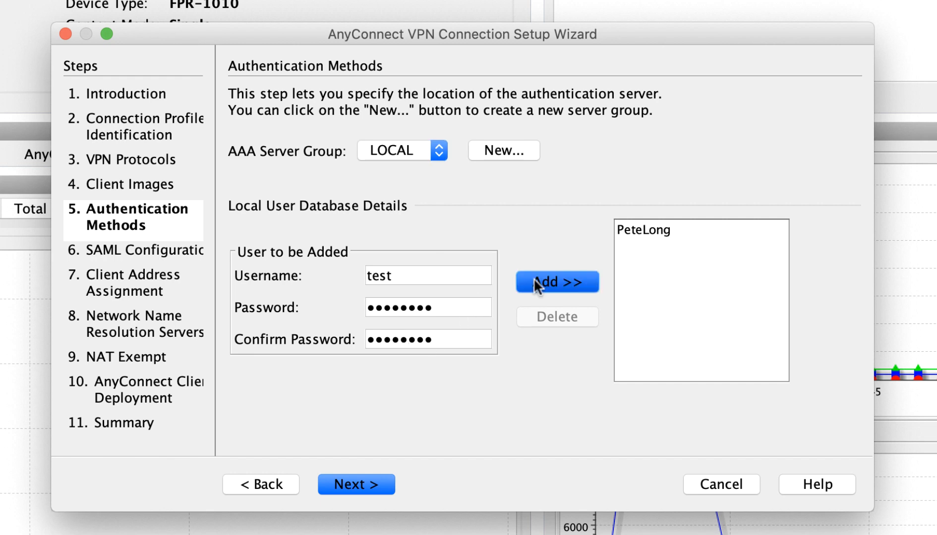
left_click(556, 282)
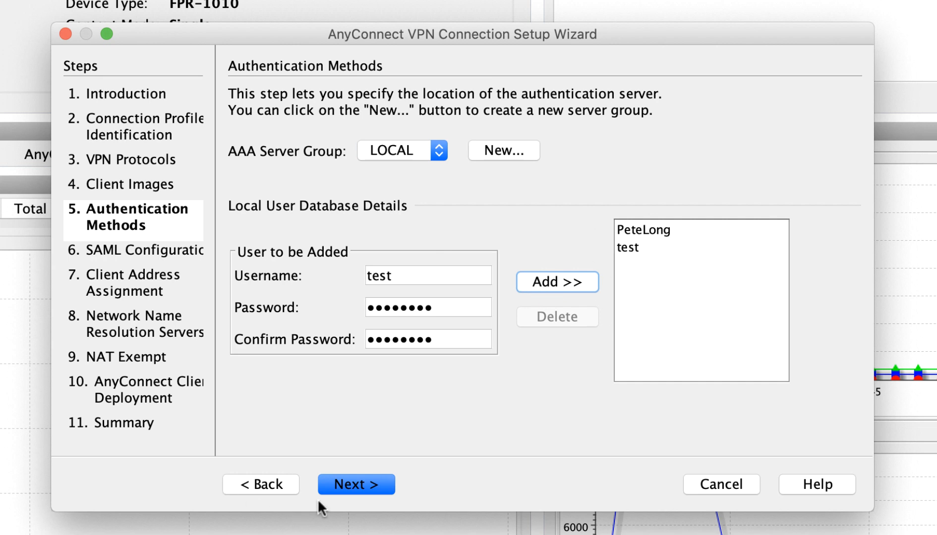
left_click(356, 484)
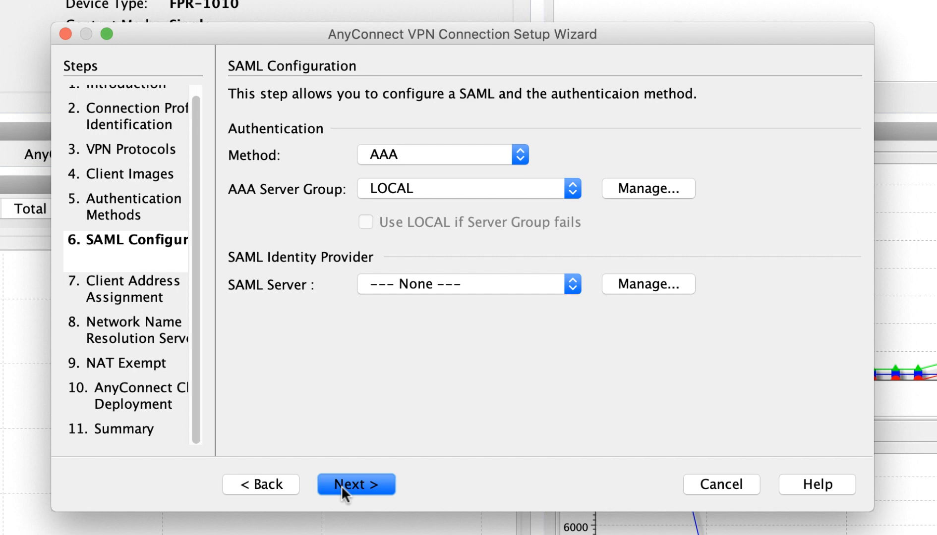
left_click(356, 484)
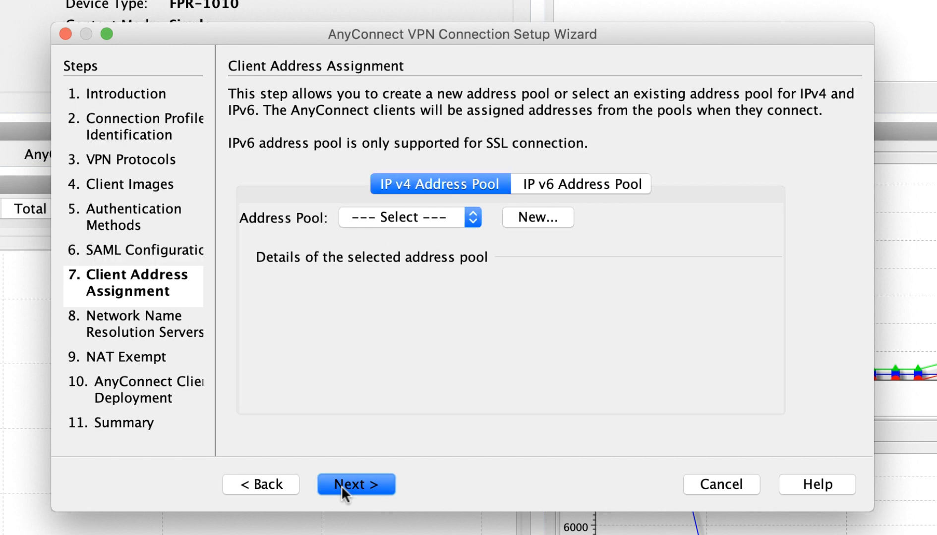
mouse_move(529, 219)
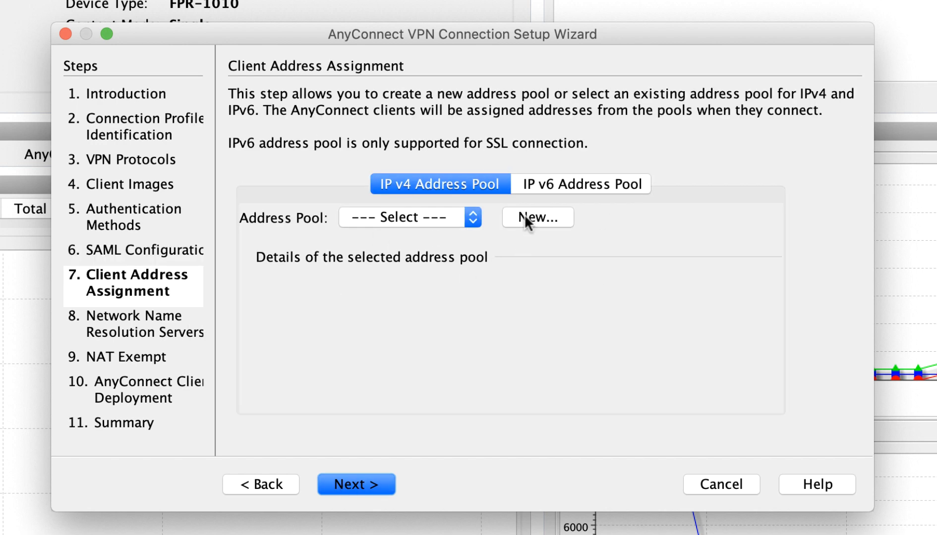
Create ANYCONNECT-POOL 10.253.253.1–10.253.253.10 mask 255.255.255.0 and continue to name resolution servers.
left_click(536, 217)
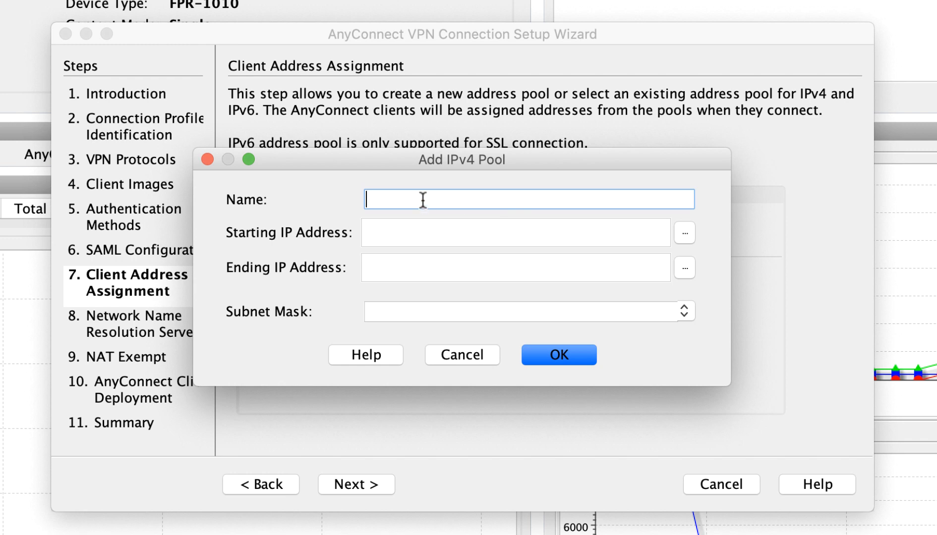
type("ANYCONNECT-POOL")
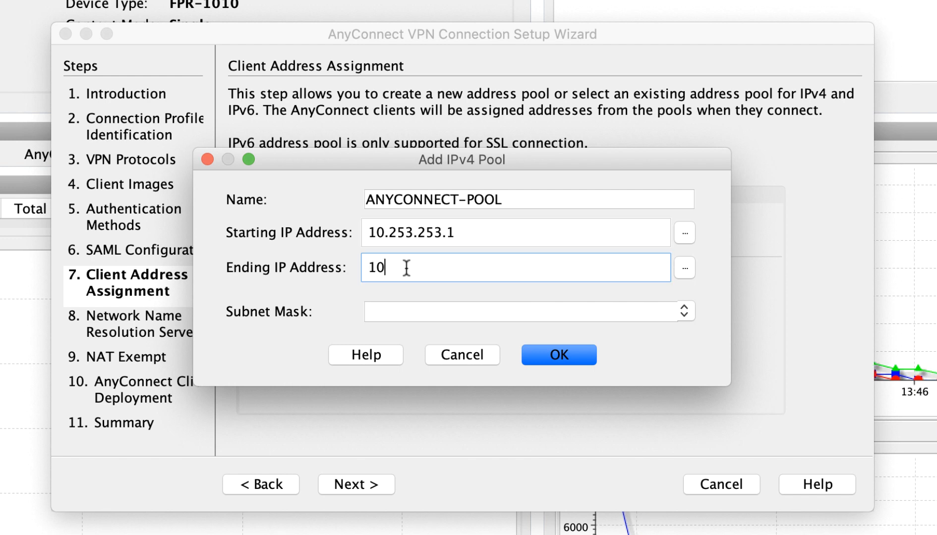
type(".253.253.10")
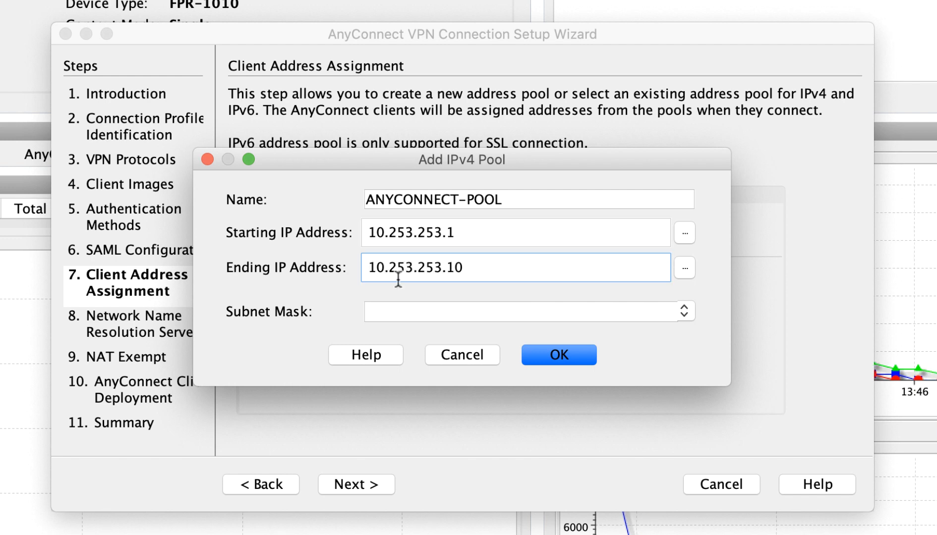
type("55")
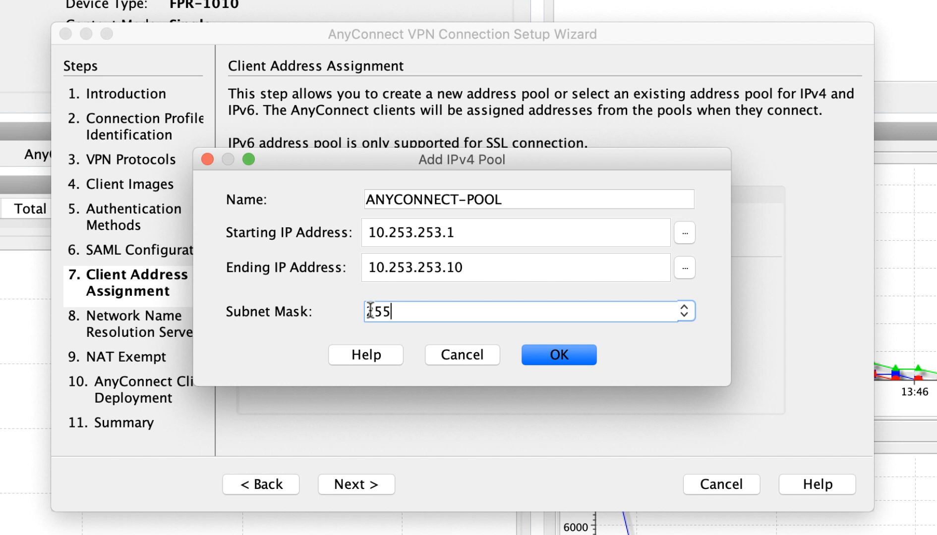
type("255.255.255.0")
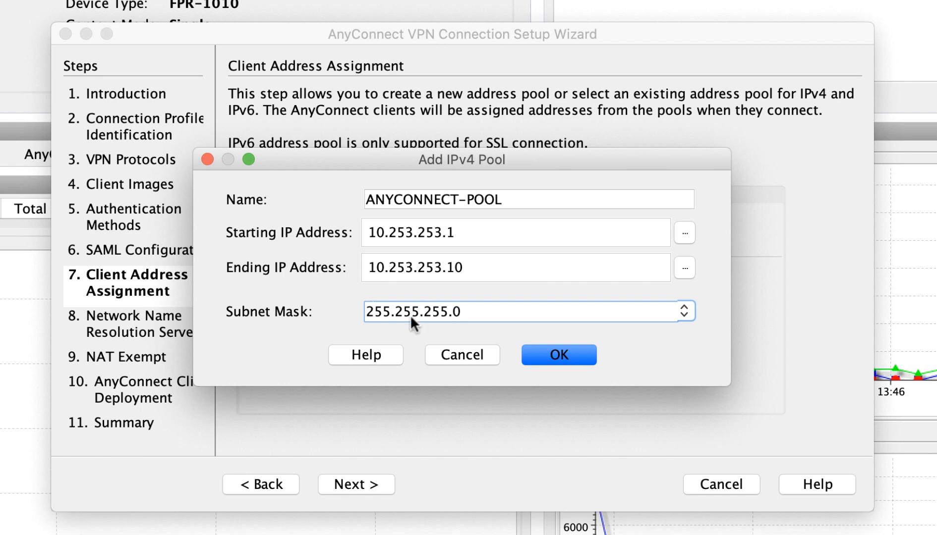
left_click(559, 354)
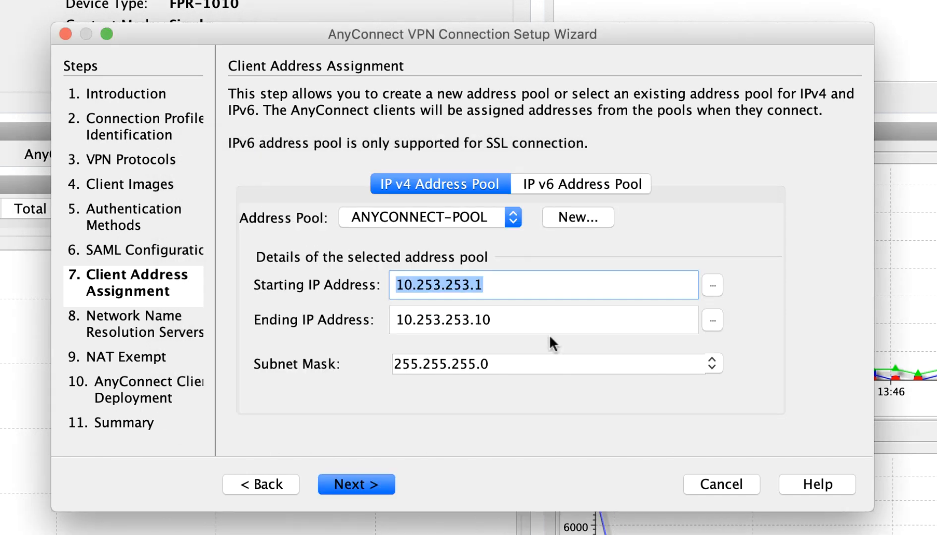
mouse_move(355, 484)
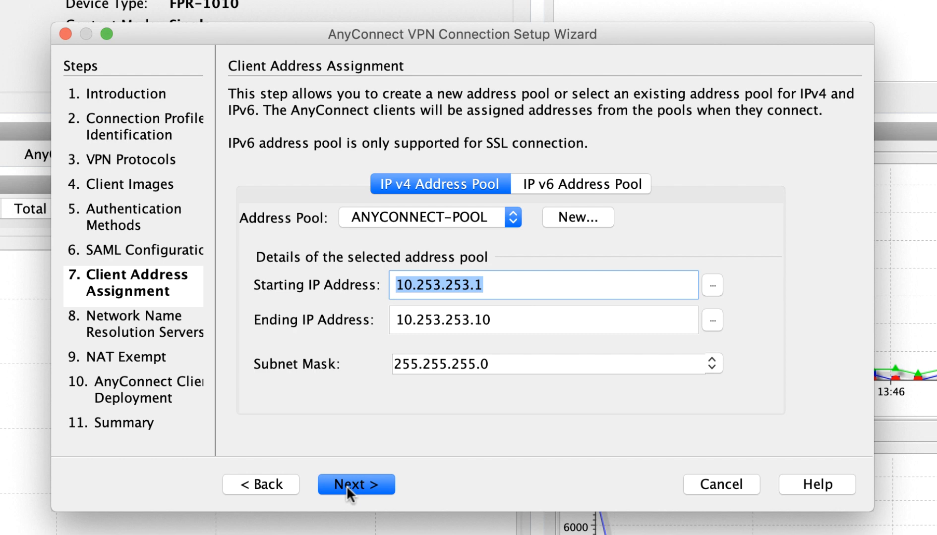
left_click(355, 484)
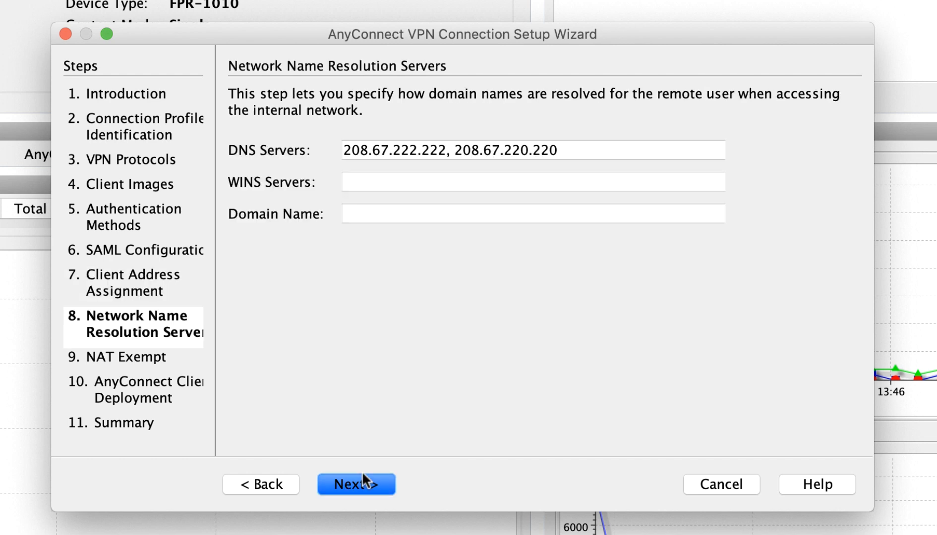
mouse_move(556, 151)
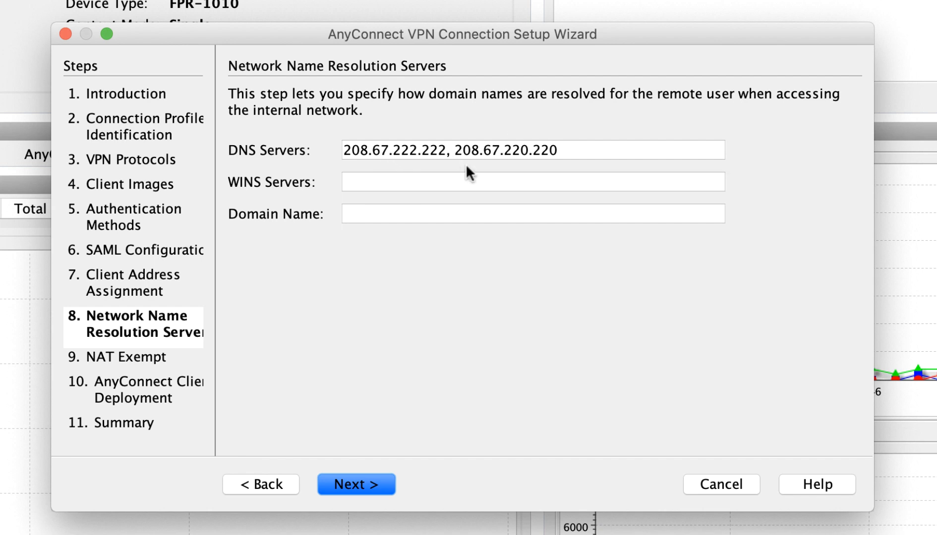
Set the VPN clients' domain name to pnl.com and exempt VPN traffic from NAT.
left_click(532, 213)
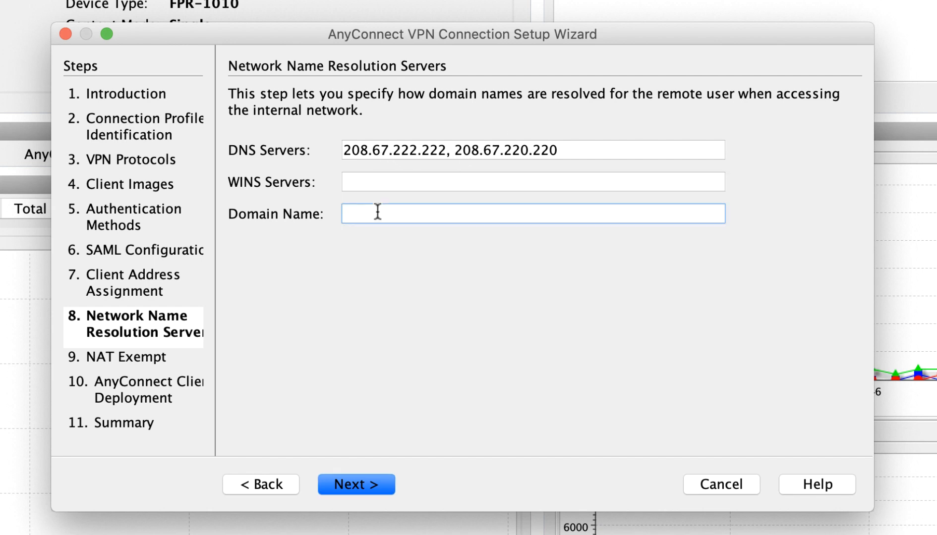
type("pnl.com")
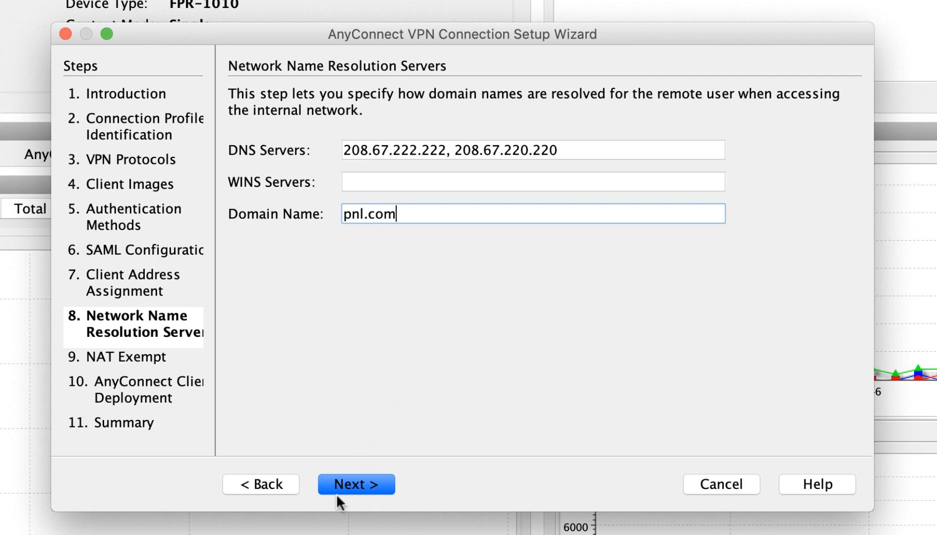
left_click(355, 484)
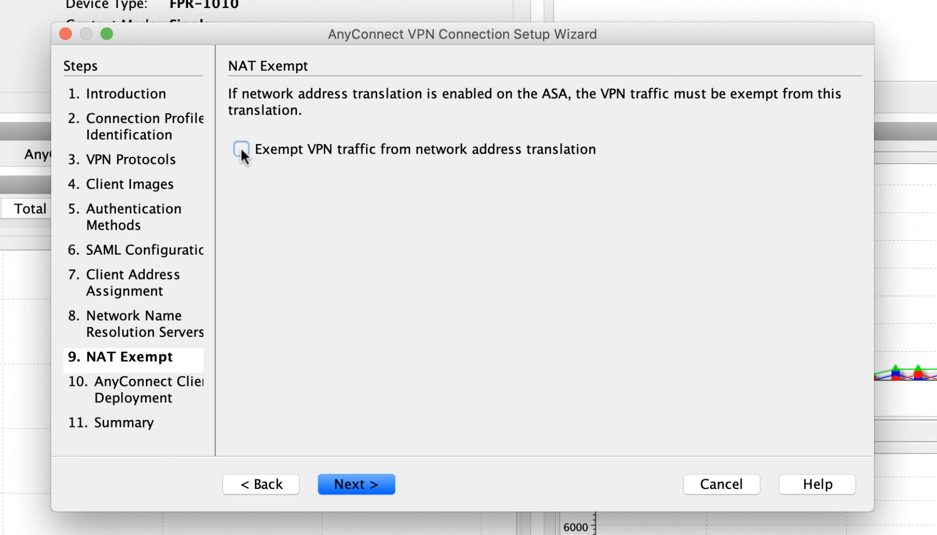
left_click(241, 149)
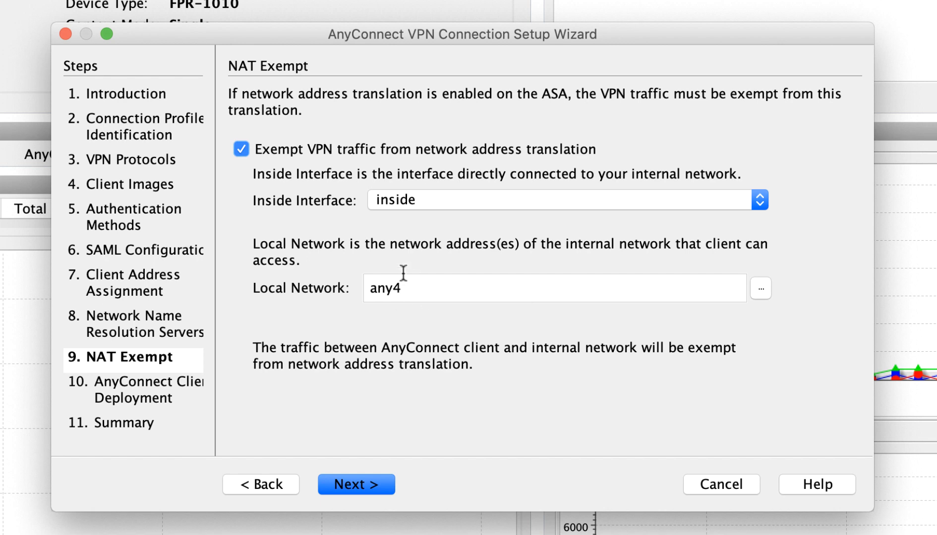
Keep inside/any4 NAT exemption and advance past client deployment to the PF-ANYCONNECT summary.
left_click(355, 484)
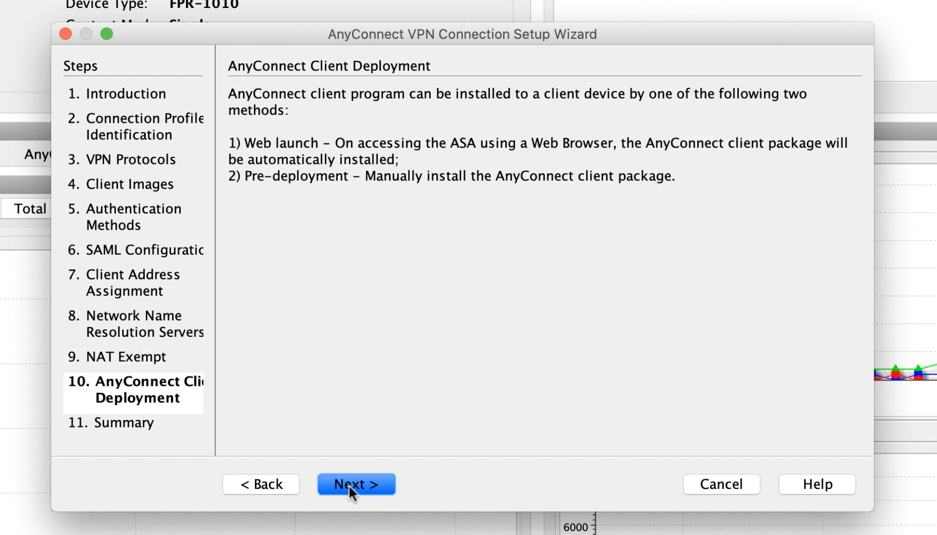
left_click(355, 484)
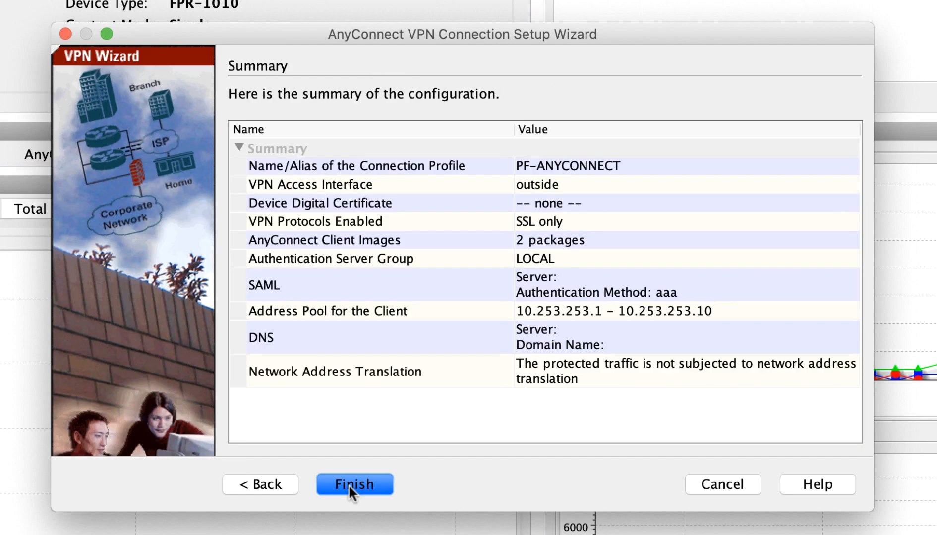
Finish the wizard and send its generated commands to the ASA.
left_click(354, 484)
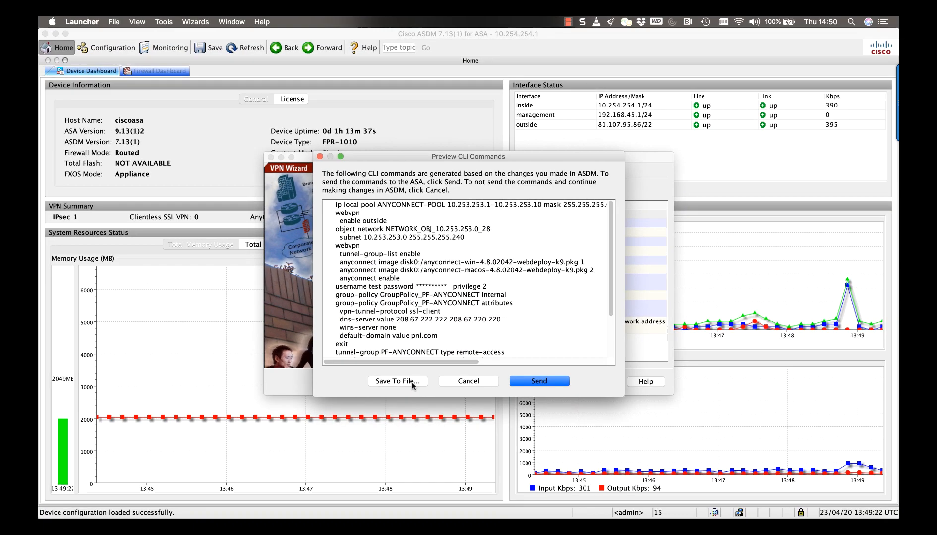
scroll("down", 3)
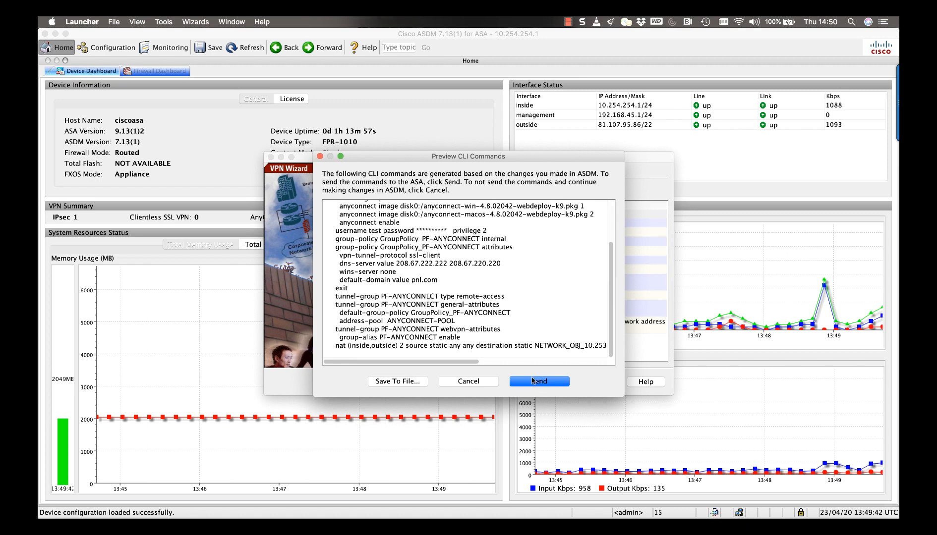
left_click(538, 381)
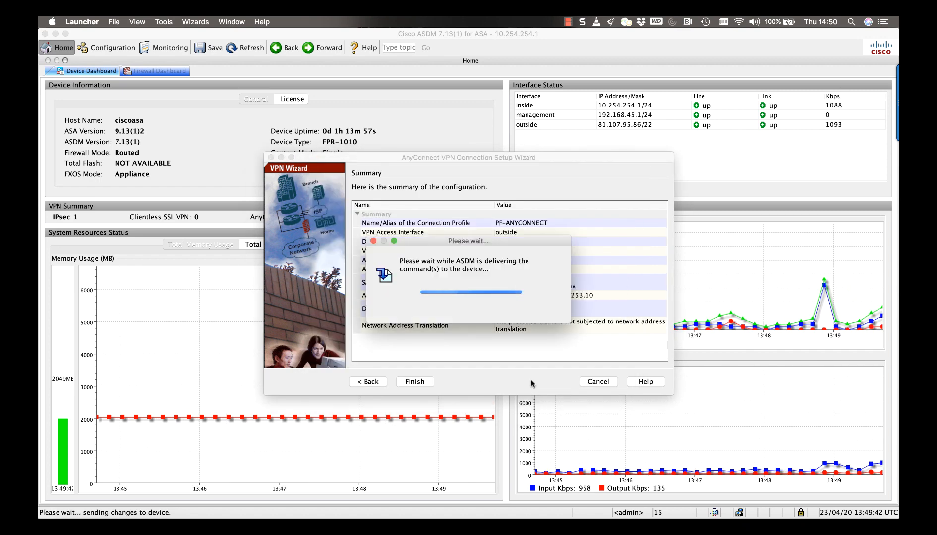
left_click(414, 381)
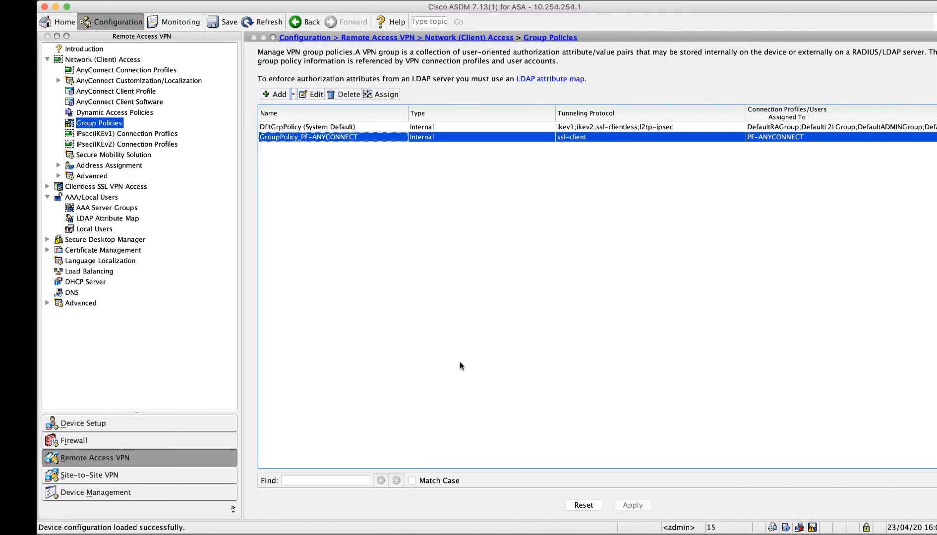
mouse_move(469, 358)
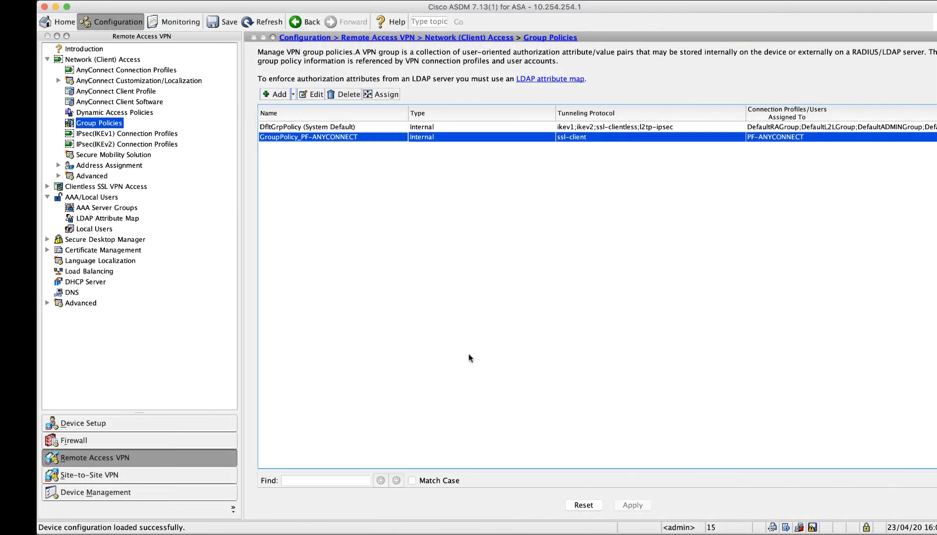
mouse_move(137, 491)
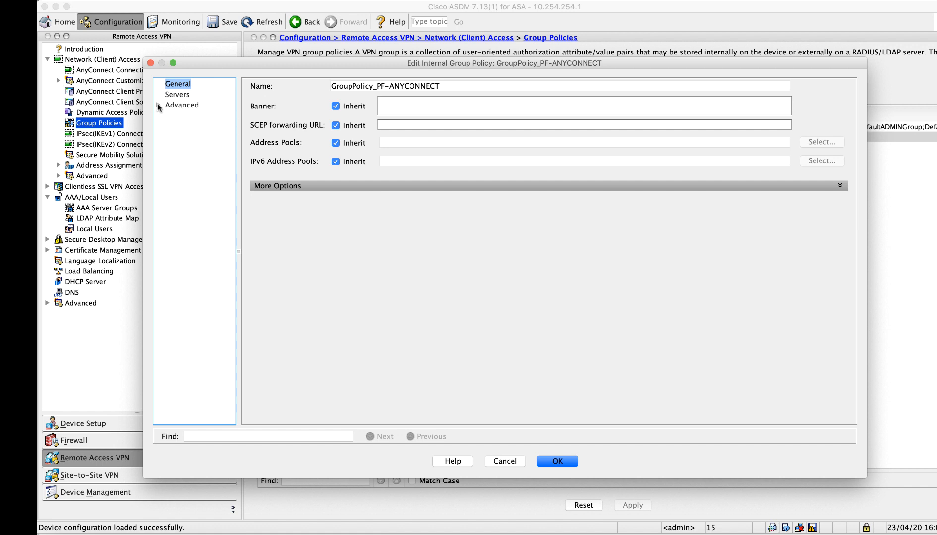
Set GroupPolicy_PF-ANYCONNECT split tunneling to 'Tunnel Network List Below' with a non-inherited network list.
left_click(202, 115)
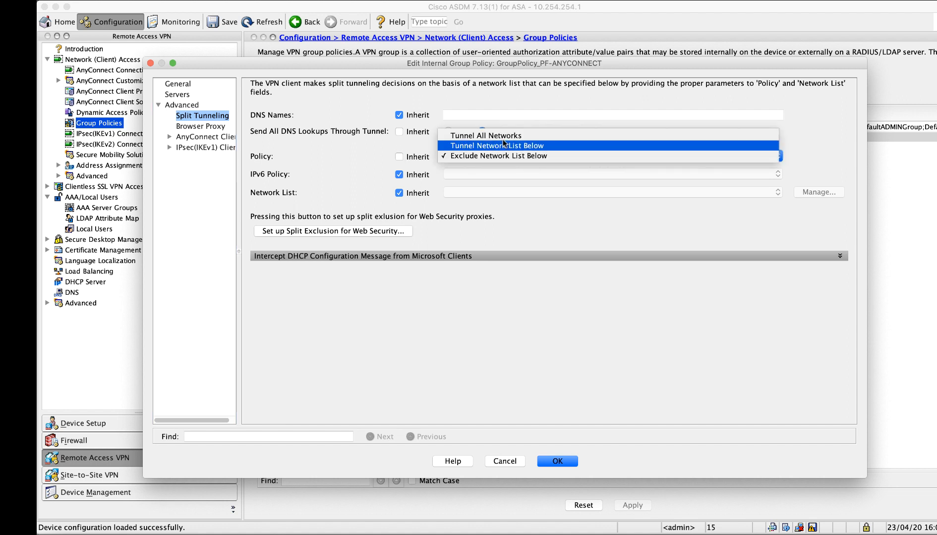
left_click(496, 145)
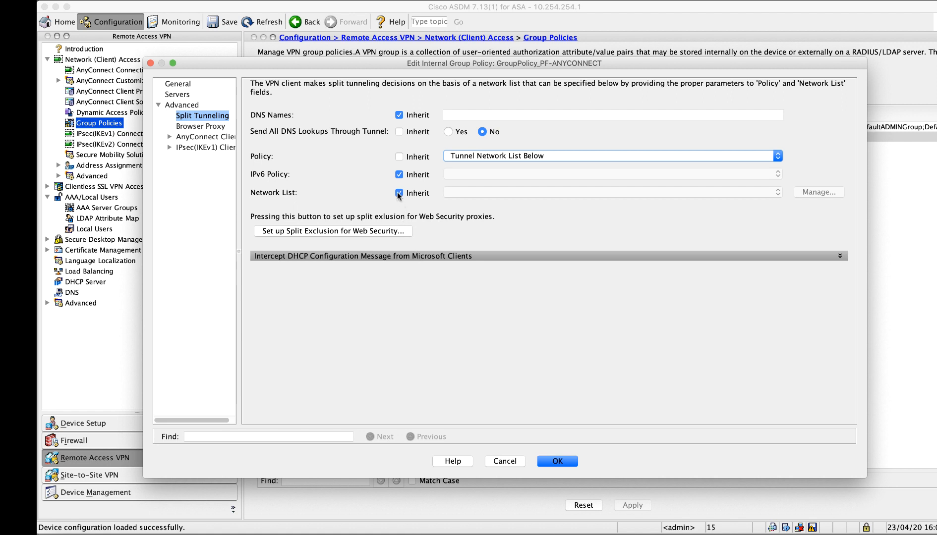
left_click(398, 193)
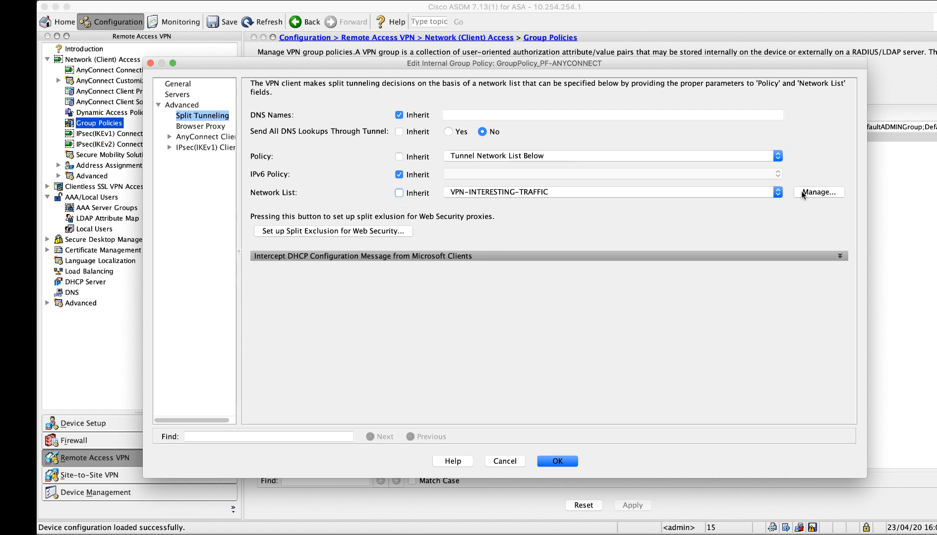
Create a new standard access list named SPLIT-TUNNEL in ACL Manager.
left_click(818, 191)
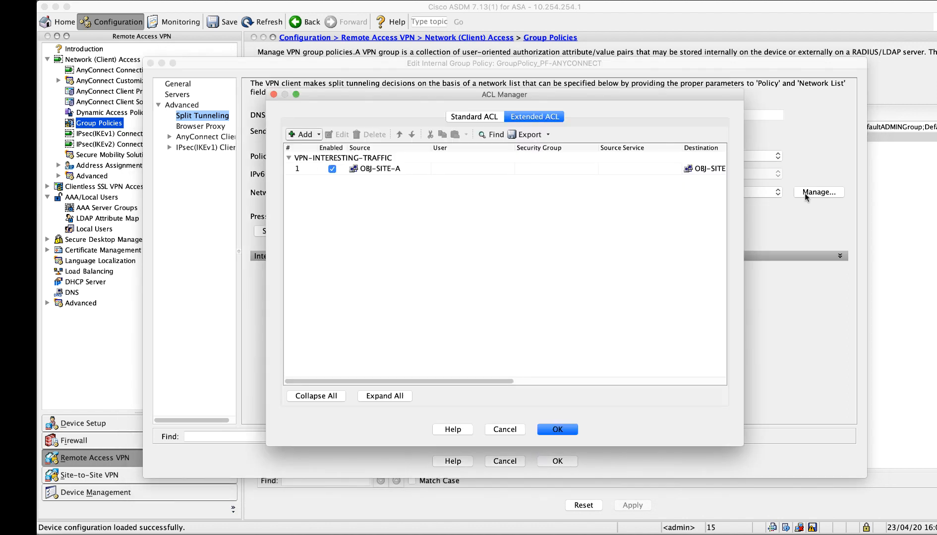
left_click(472, 116)
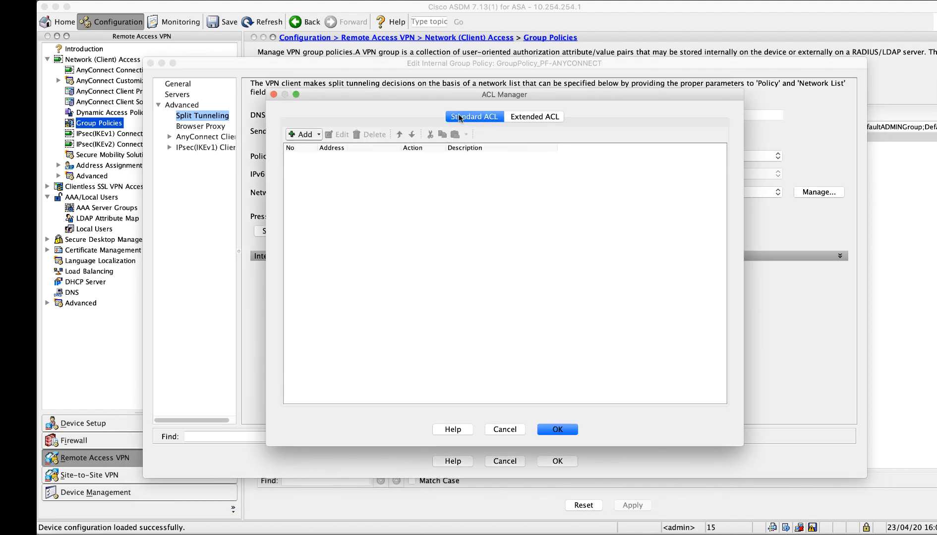
left_click(302, 134)
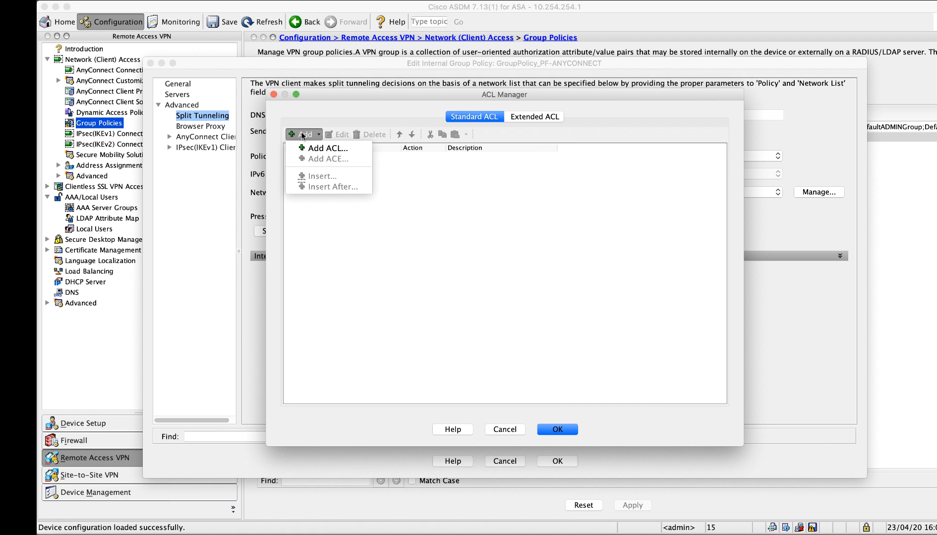
left_click(326, 148)
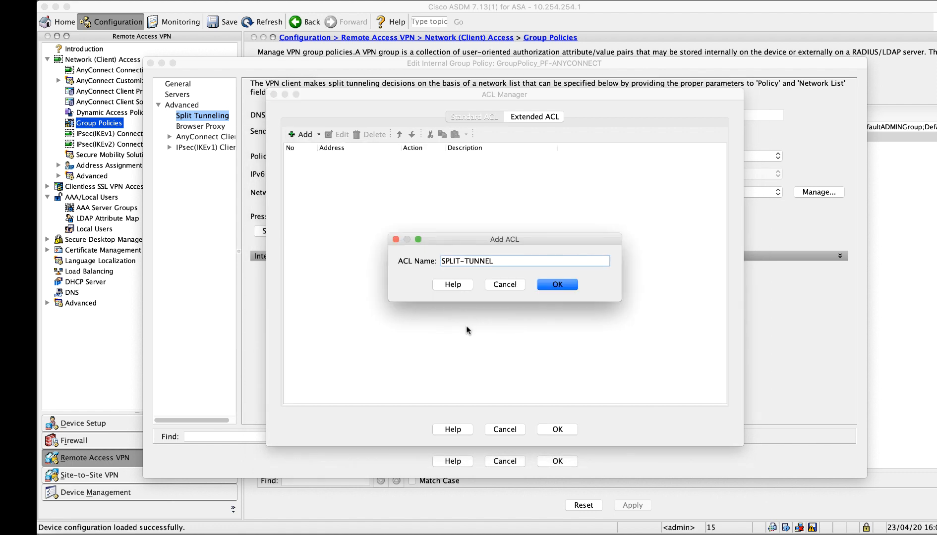
left_click(556, 285)
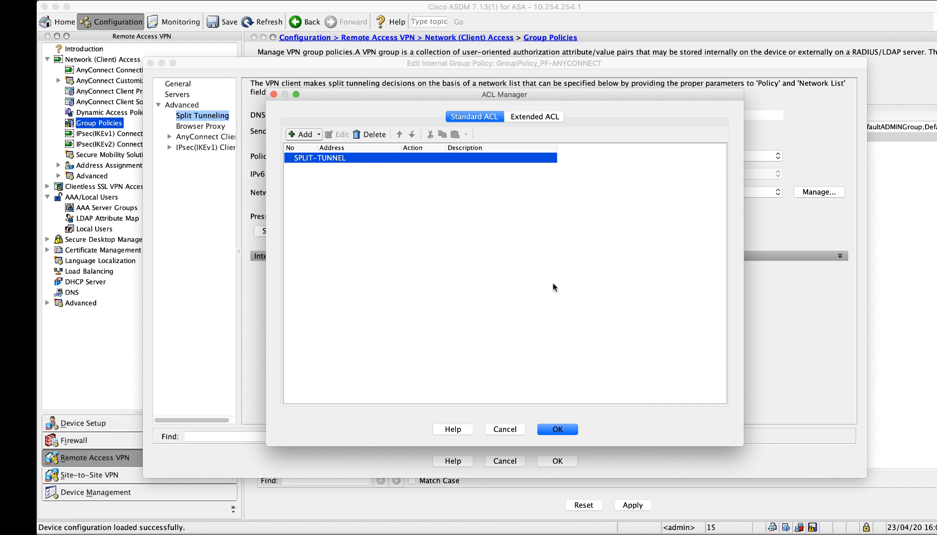
Add a permit entry for the inside network 10.254.254.0/24 to SPLIT-TUNNEL.
left_click(301, 134)
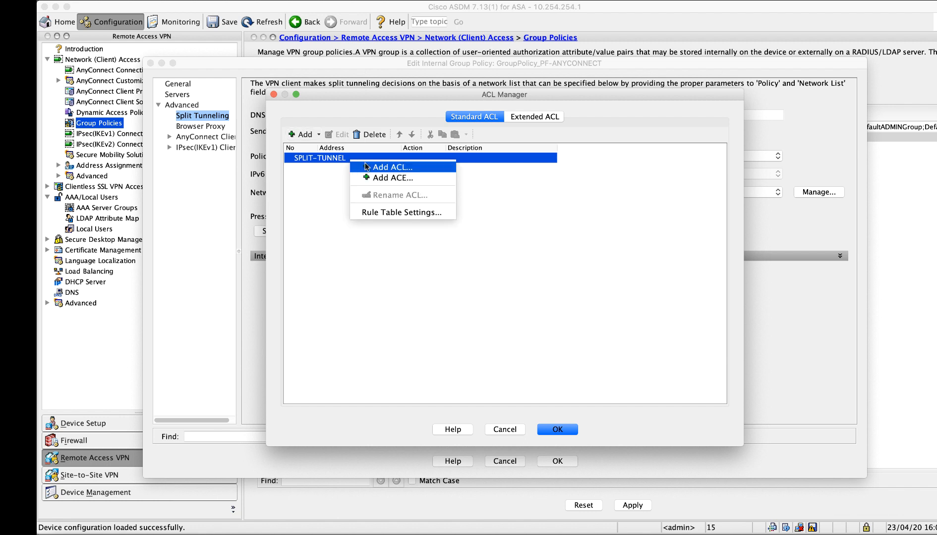
left_click(392, 177)
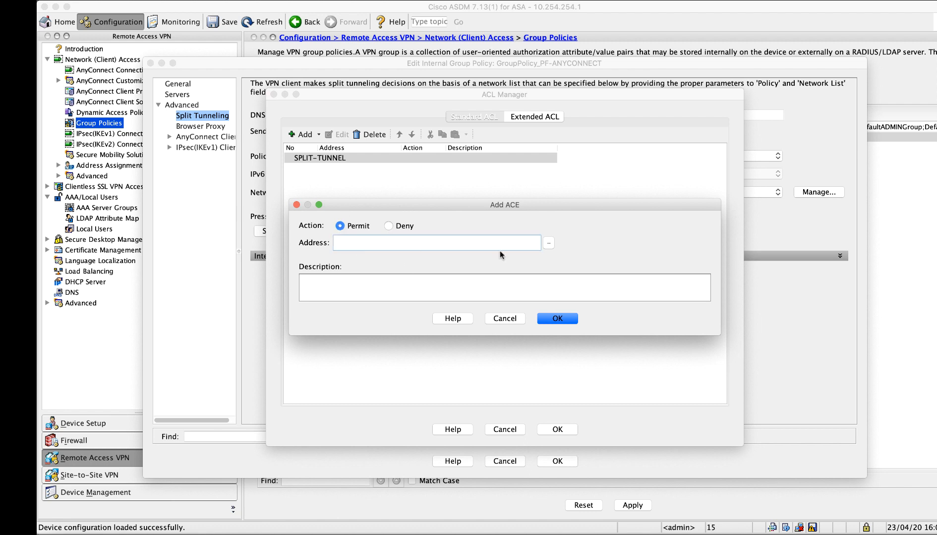
left_click(547, 242)
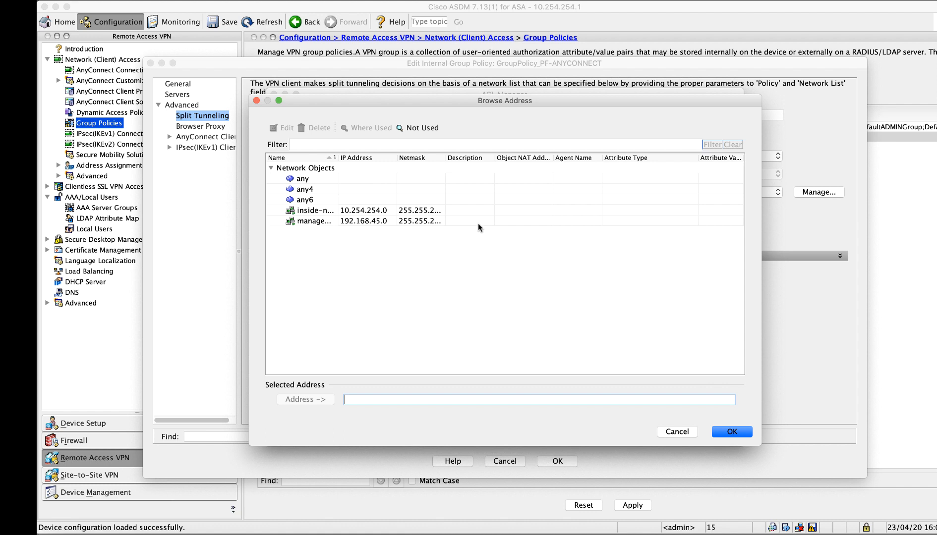
left_click(314, 210)
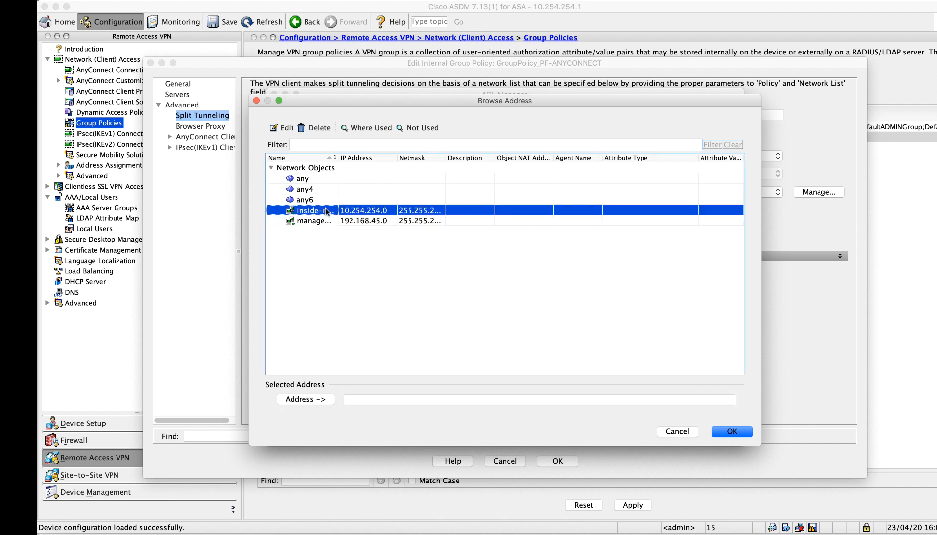
mouse_move(721, 443)
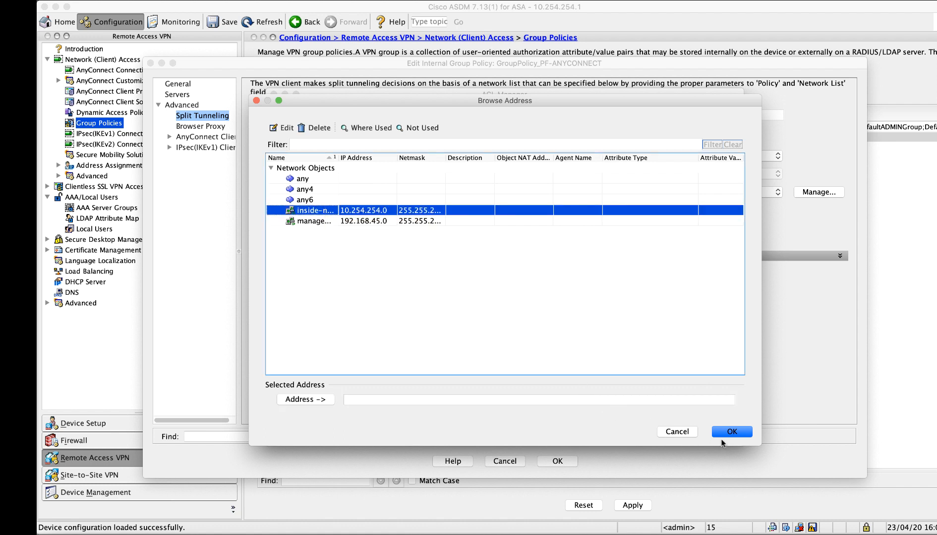
left_click(731, 432)
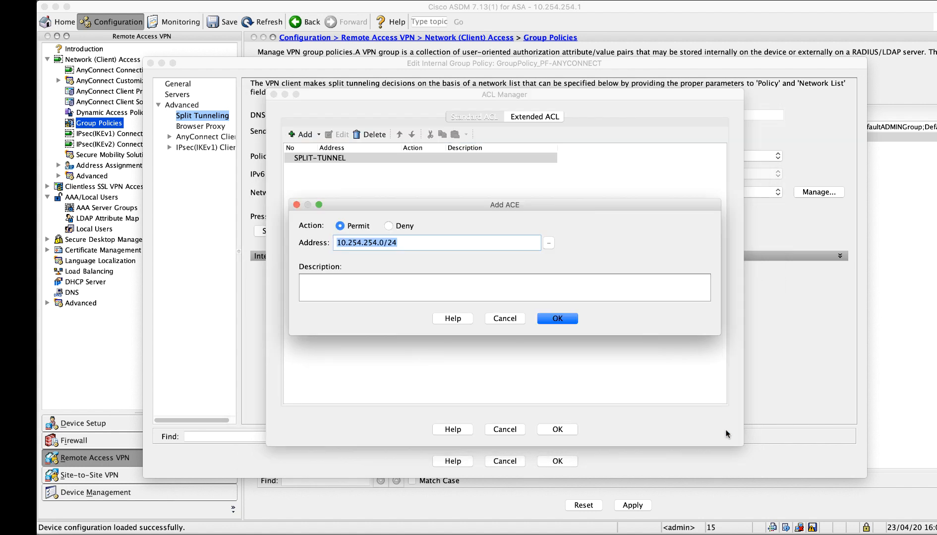
left_click(556, 318)
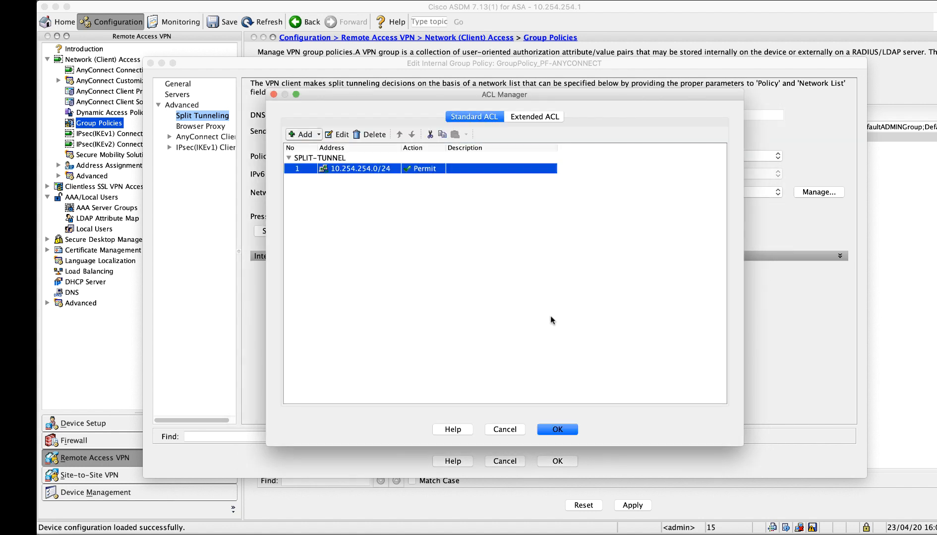
mouse_move(477, 321)
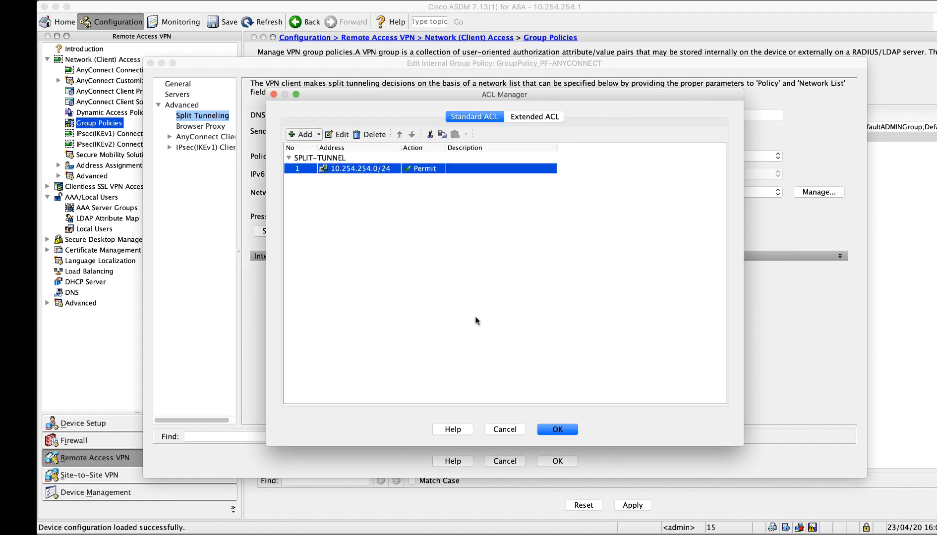
Apply SPLIT-TUNNEL as the policy's network list, send the commands, and save to flash.
left_click(557, 429)
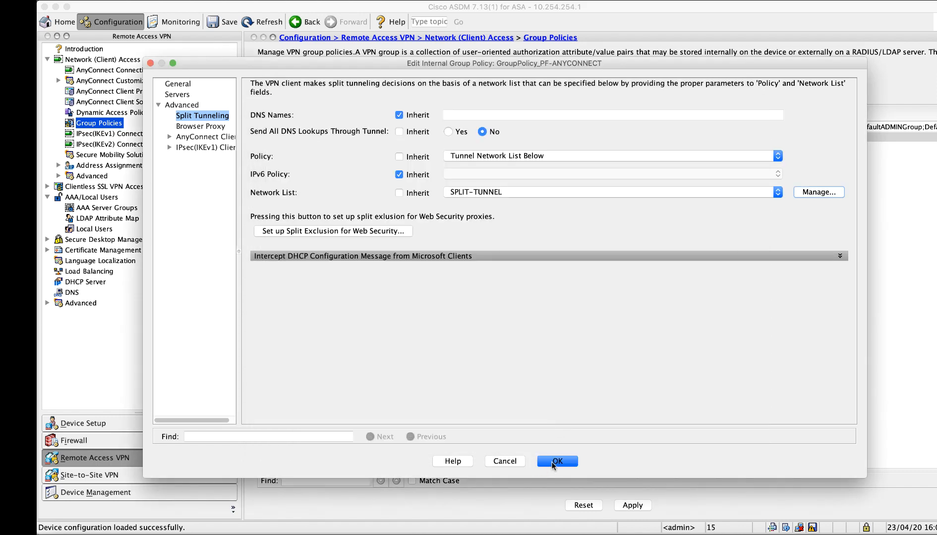
left_click(556, 460)
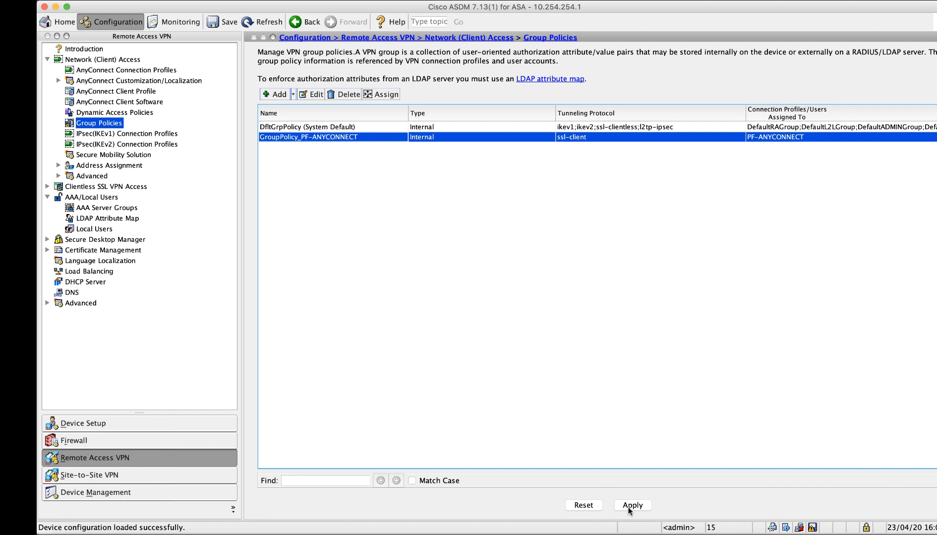
left_click(632, 505)
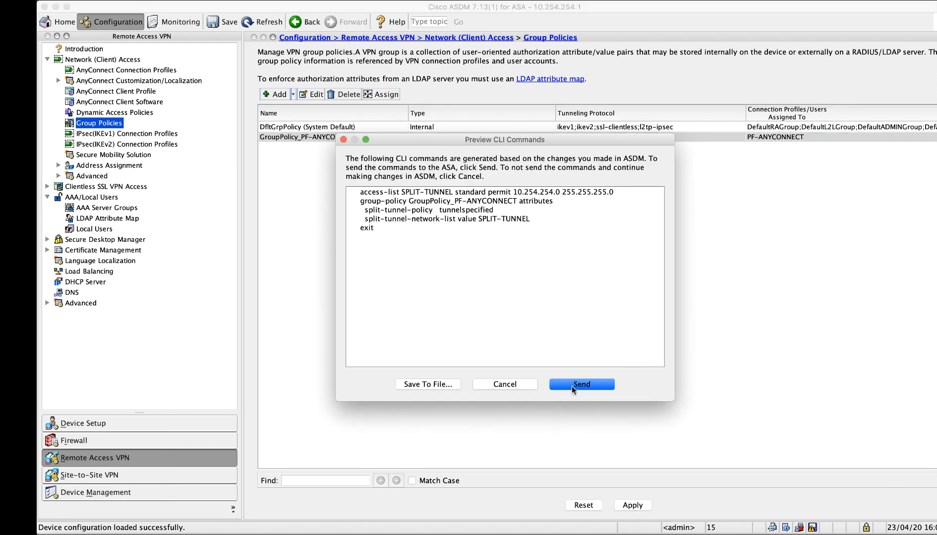
left_click(581, 384)
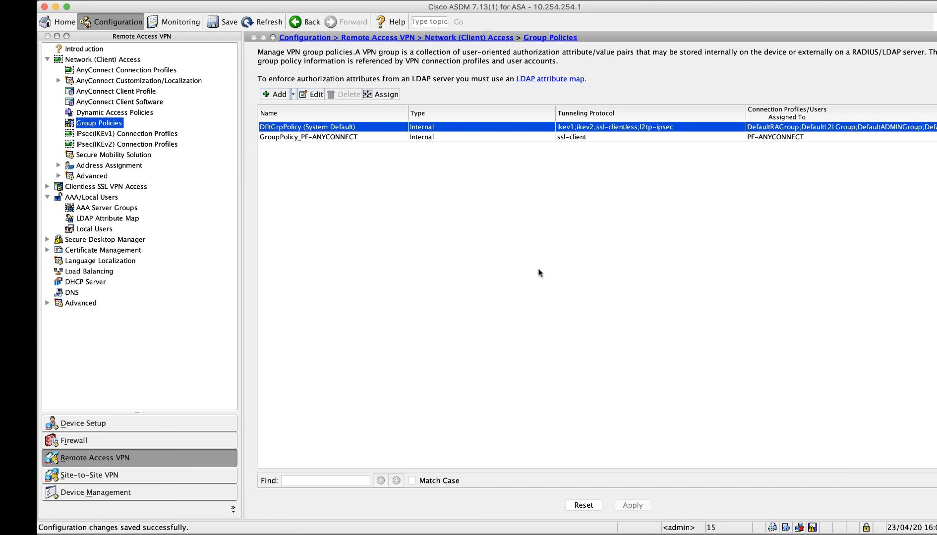
mouse_move(94, 11)
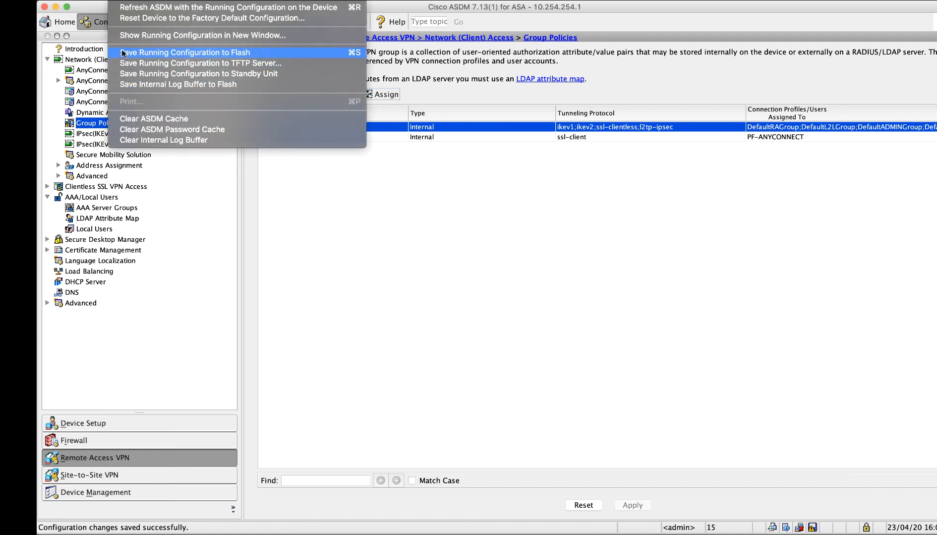
left_click(184, 53)
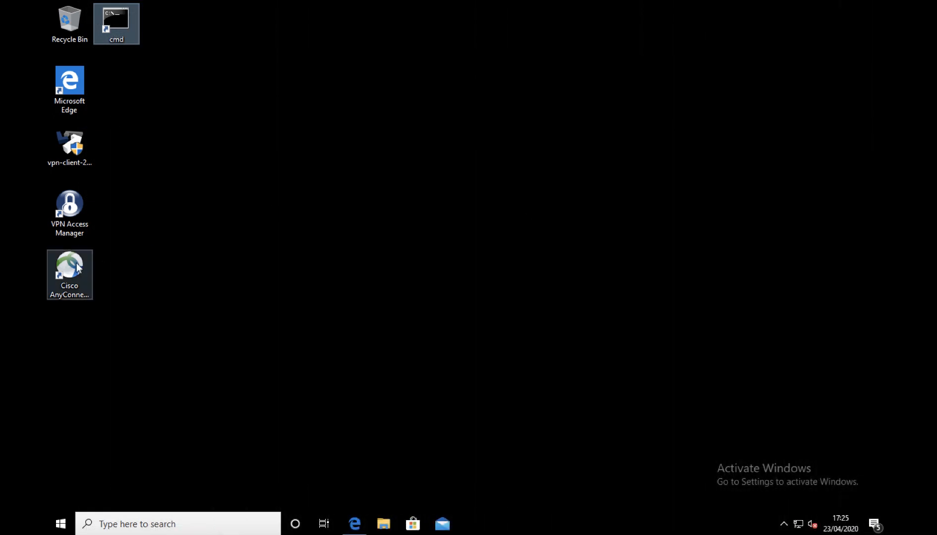
Connect AnyConnect to vpn.petenetlive.com, accepting the certificate warning and signing in as test.
double_click(70, 274)
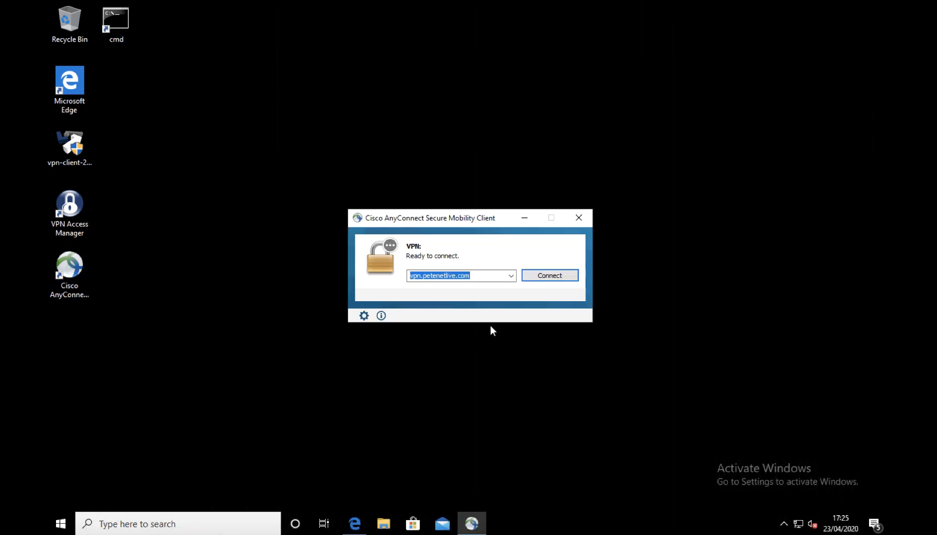
left_click(549, 275)
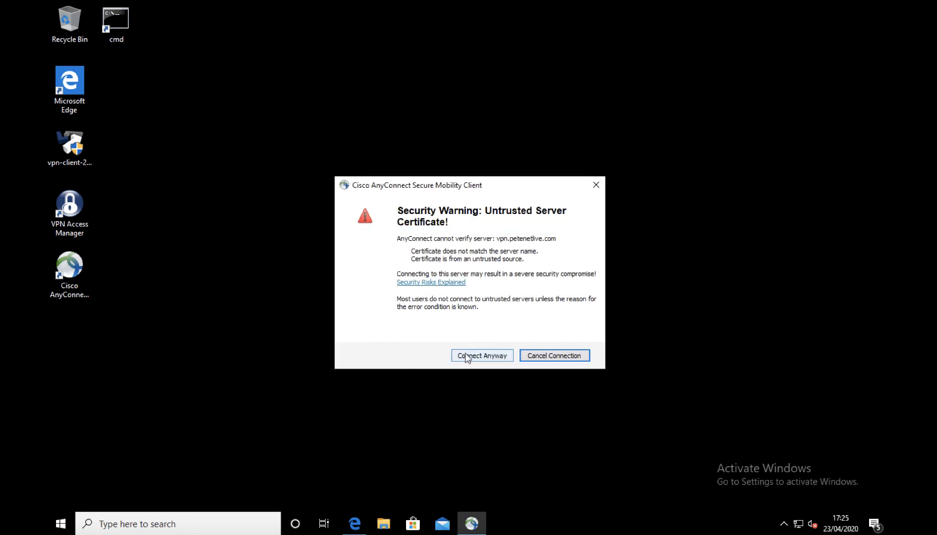
left_click(480, 356)
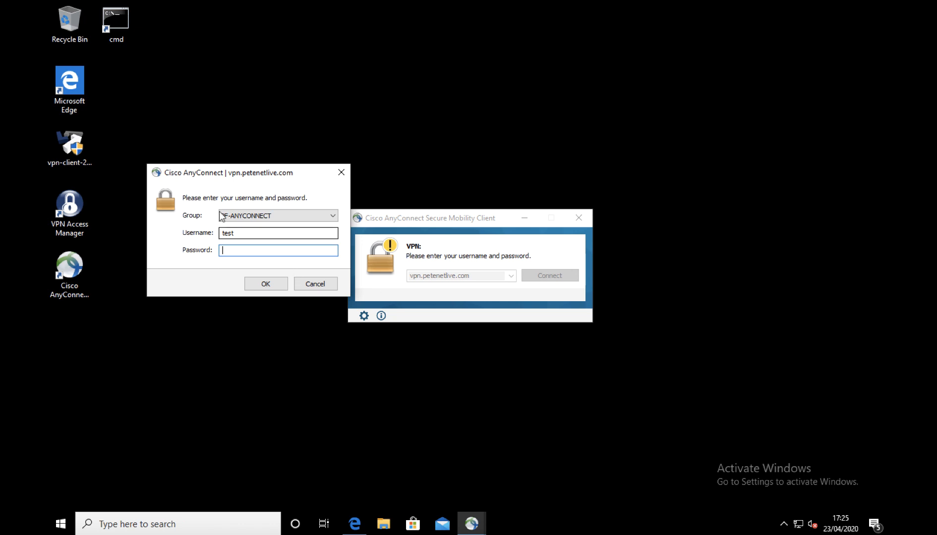
type("password")
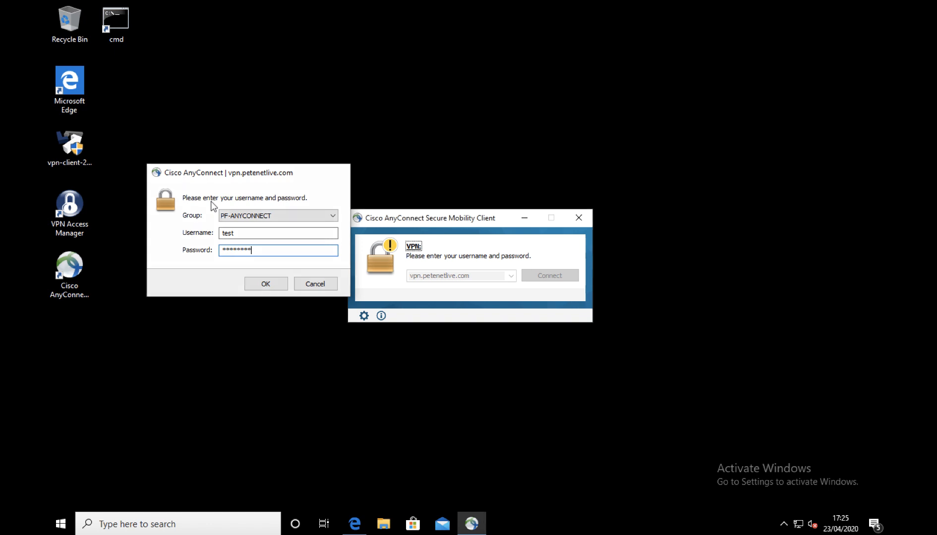
left_click(266, 283)
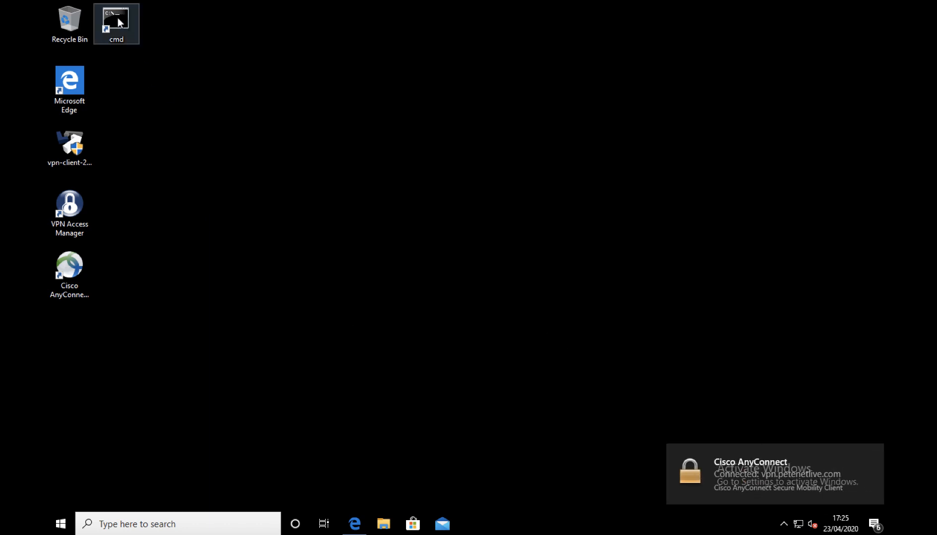
Ping 10.254.254.212 over the VPN from a command prompt and close the window.
double_click(116, 24)
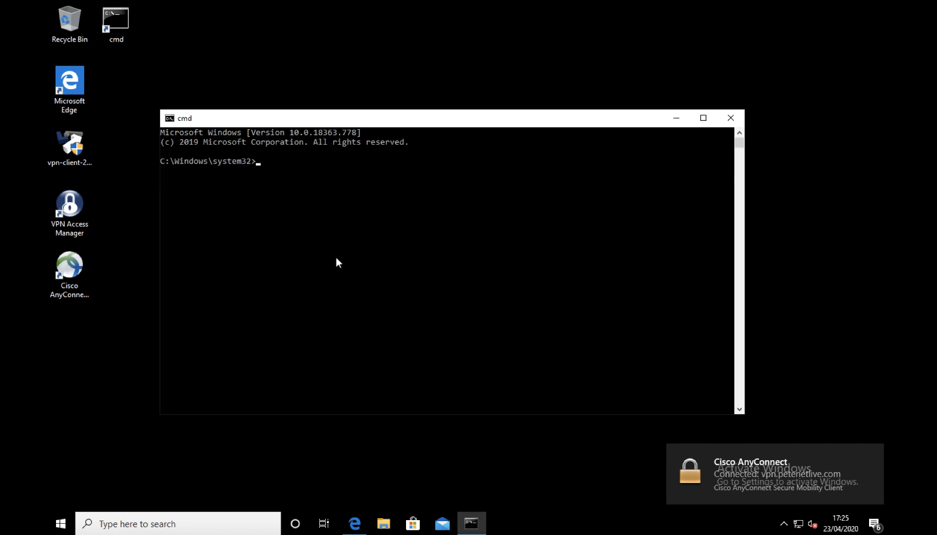
type("ping 10.")
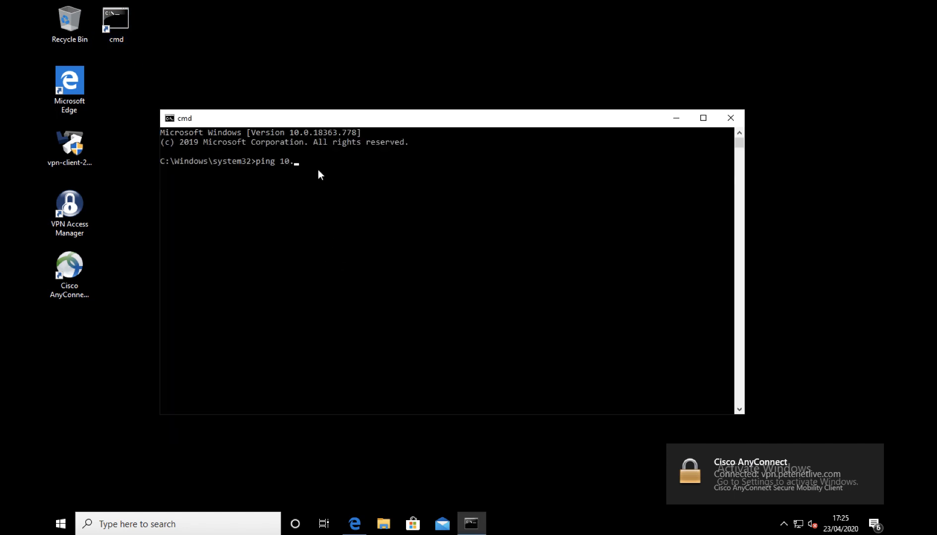
type("254.254.212")
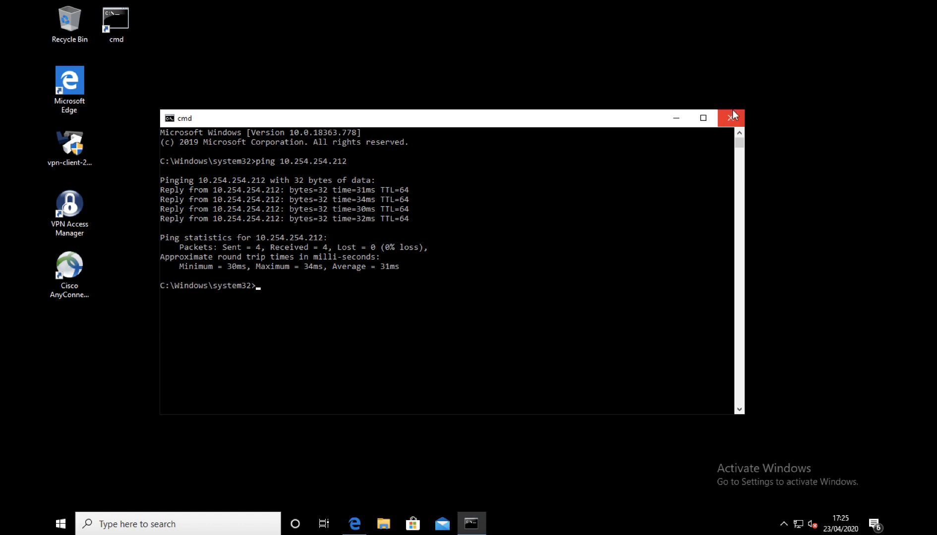
left_click(731, 117)
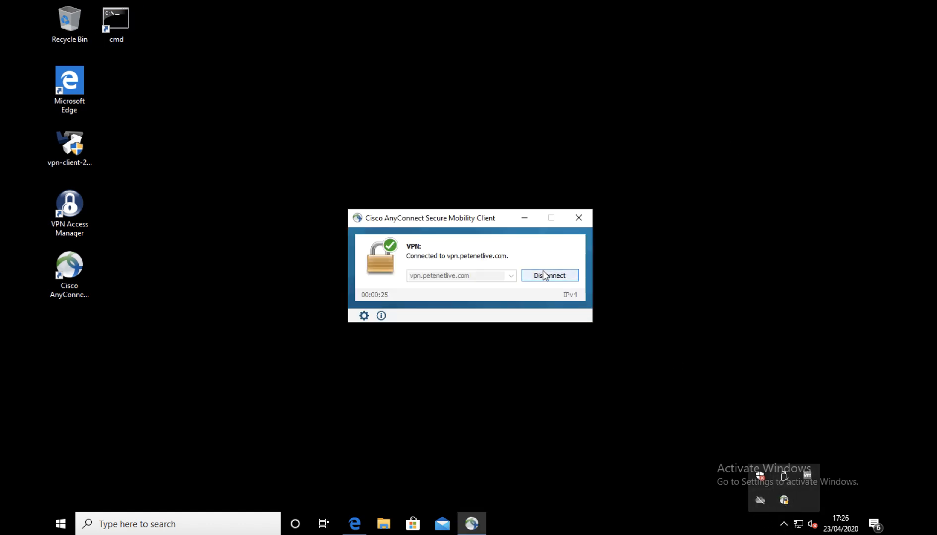
Disconnect the VPN, view the client Preferences, and close the AnyConnect windows.
left_click(548, 276)
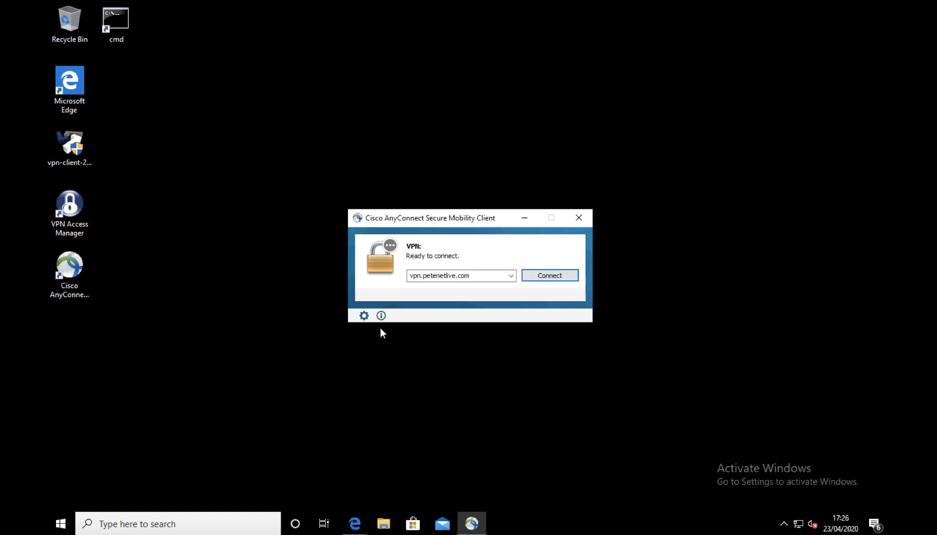
left_click(362, 315)
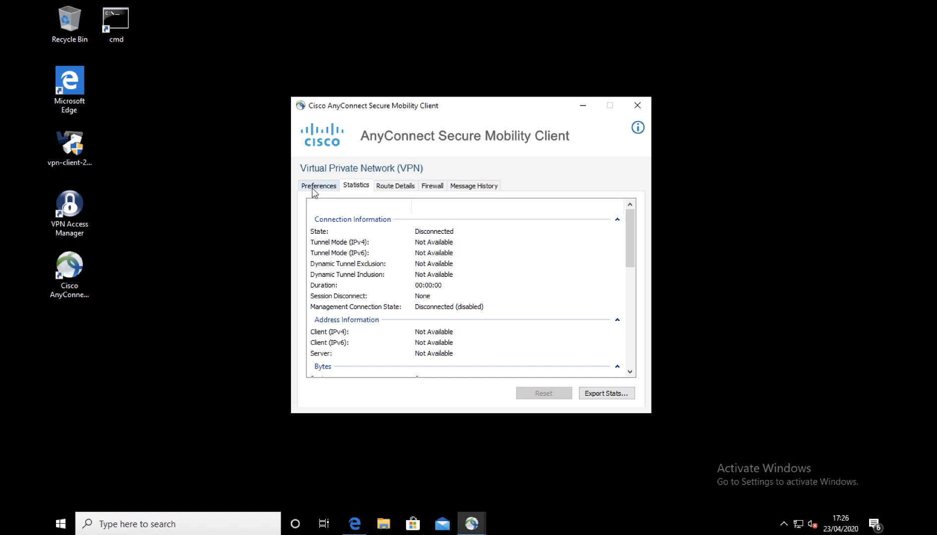
left_click(318, 185)
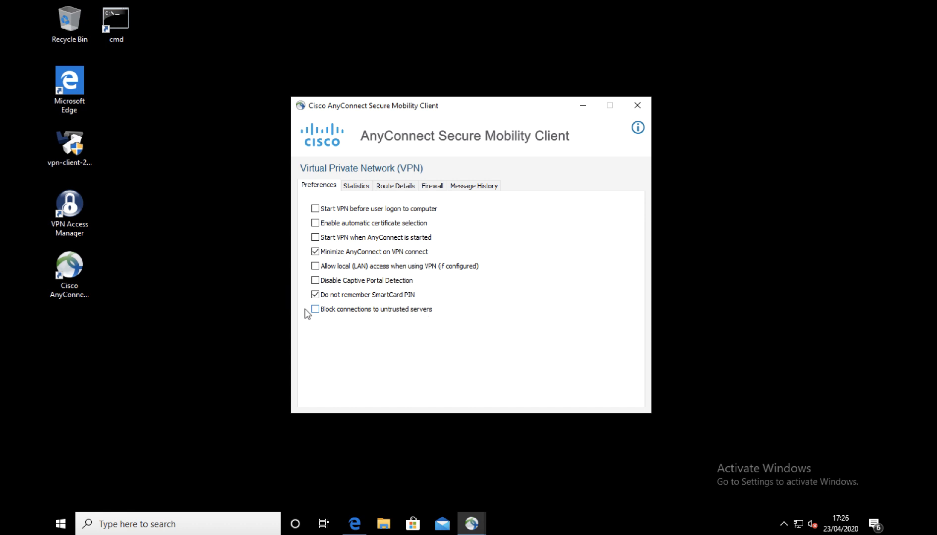
mouse_move(301, 311)
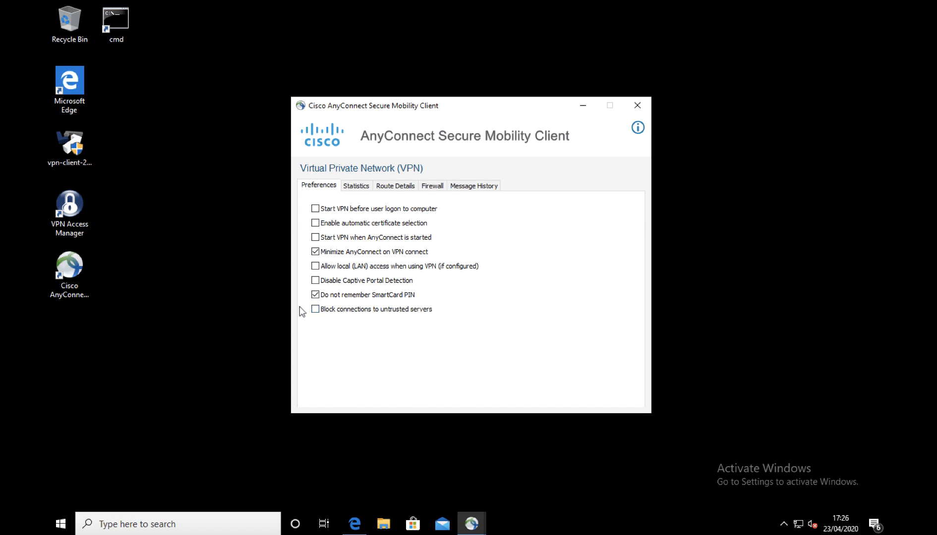
mouse_move(637, 106)
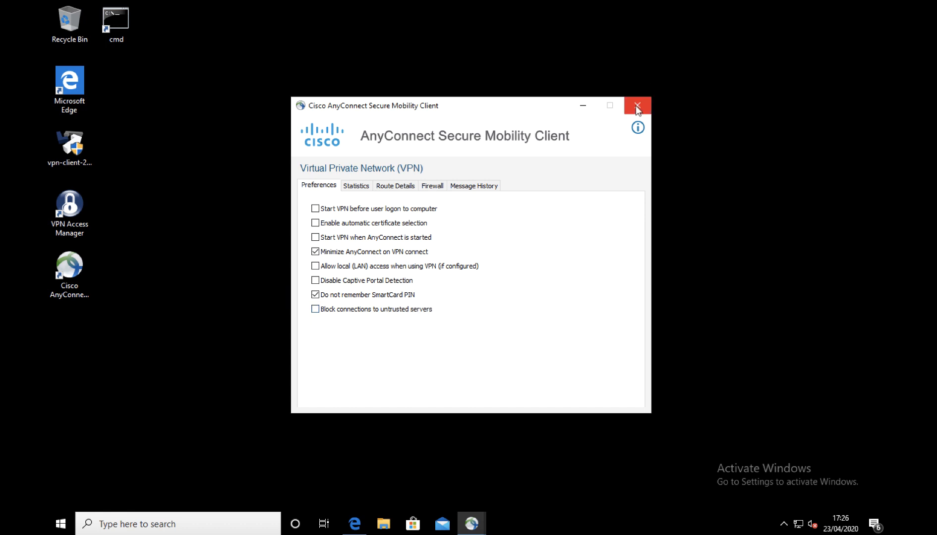
left_click(636, 106)
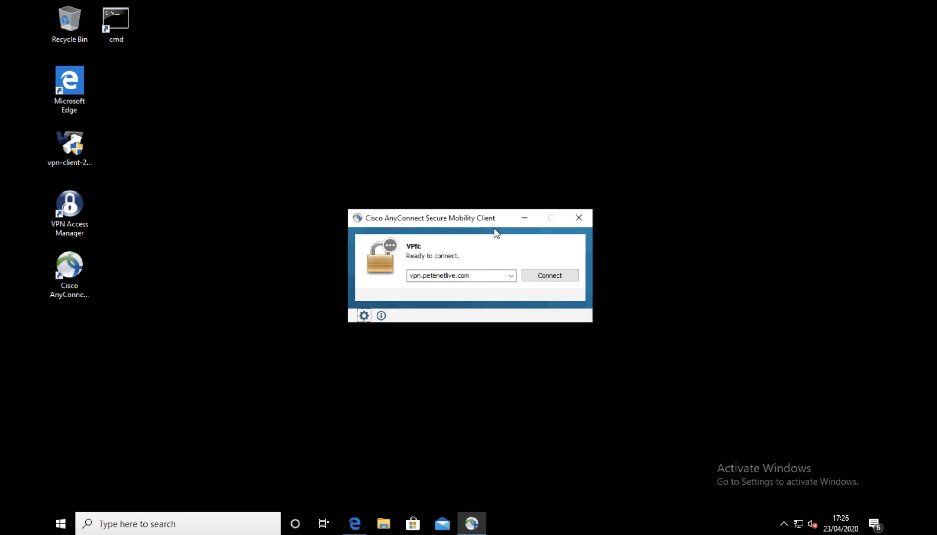
left_click(578, 218)
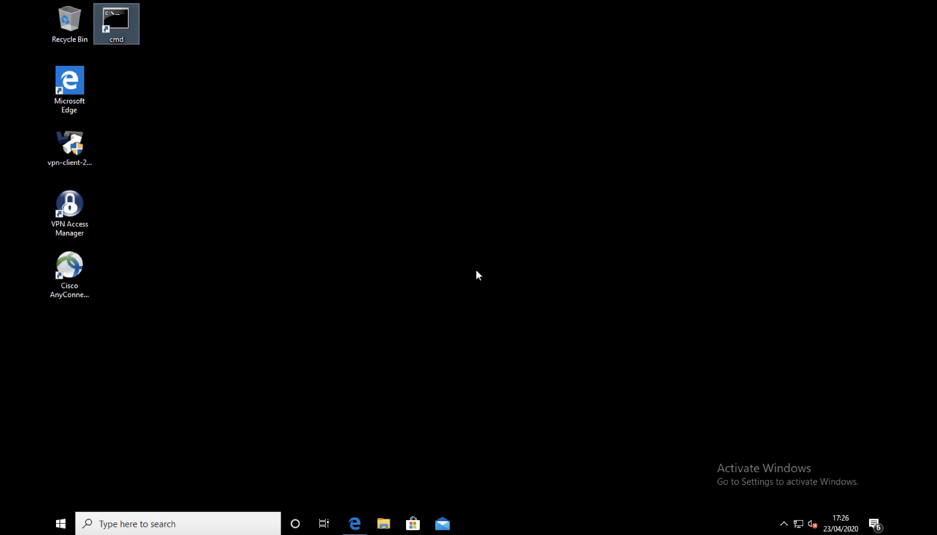
mouse_move(466, 354)
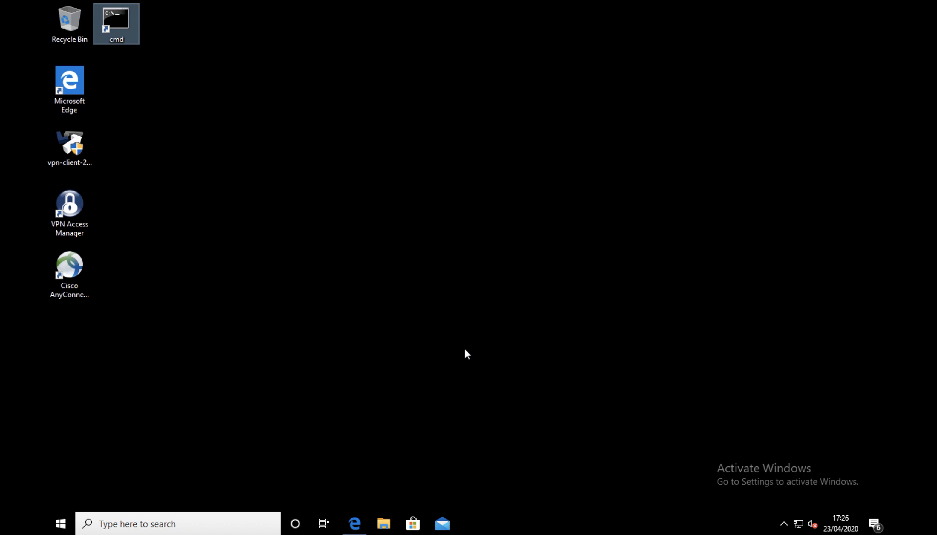